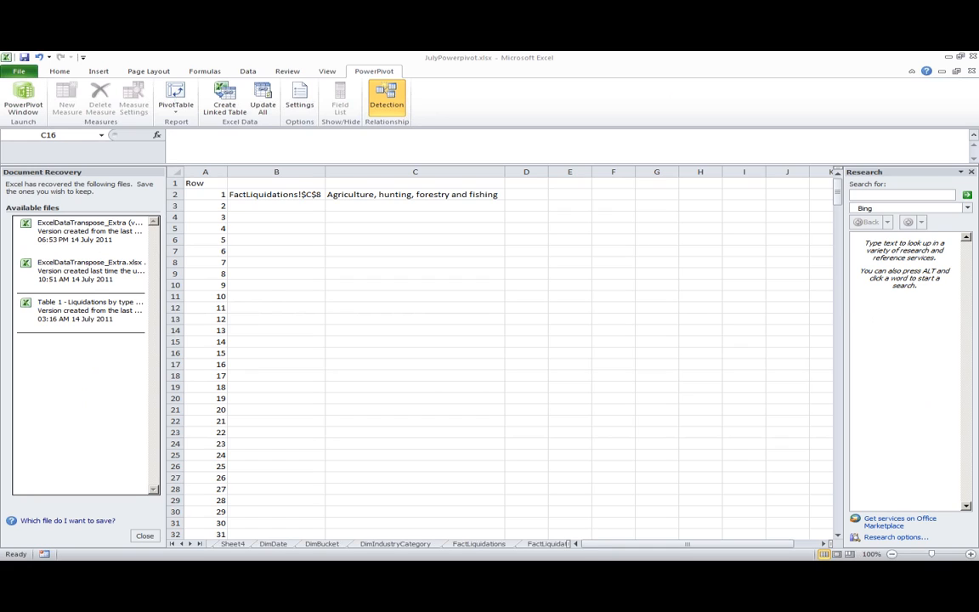
Step: Open the PowerPivot data model window
left_click(414, 353)
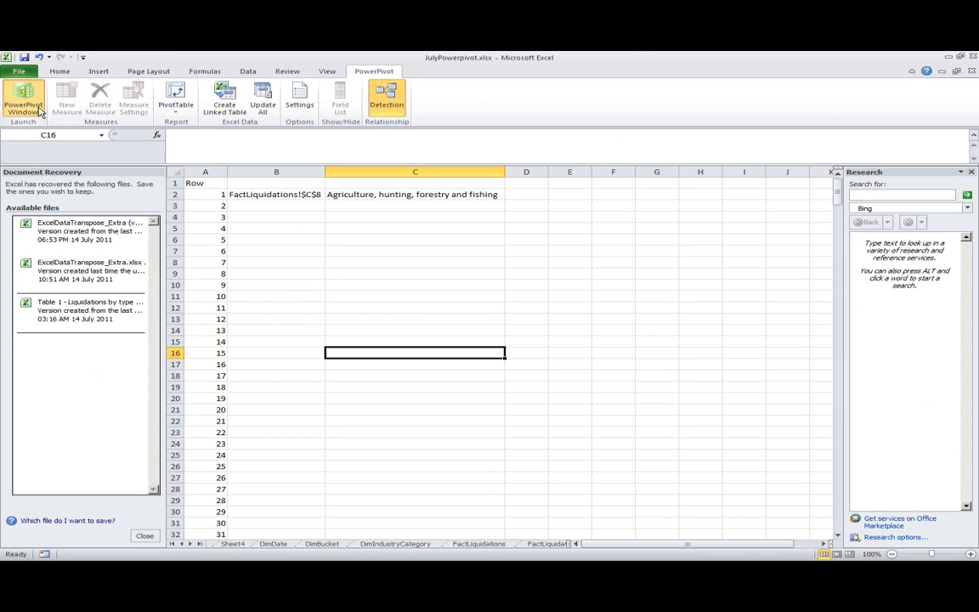
left_click(23, 98)
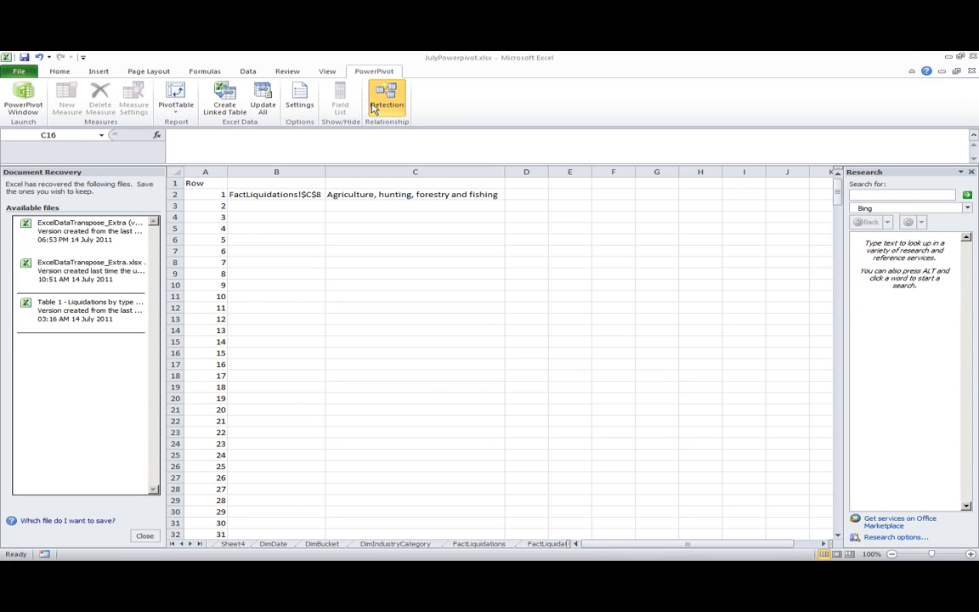
left_click(23, 98)
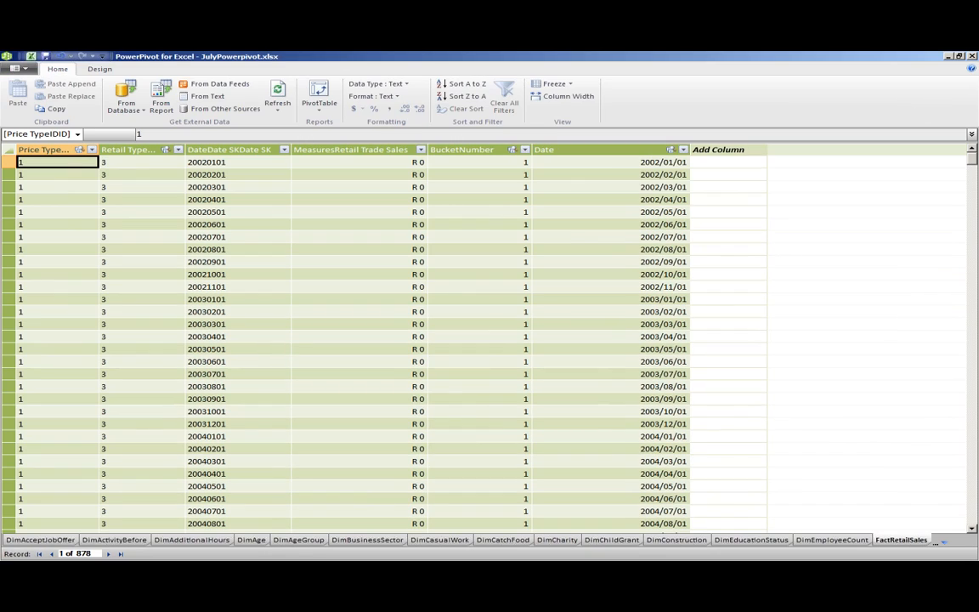
mouse_move(35, 322)
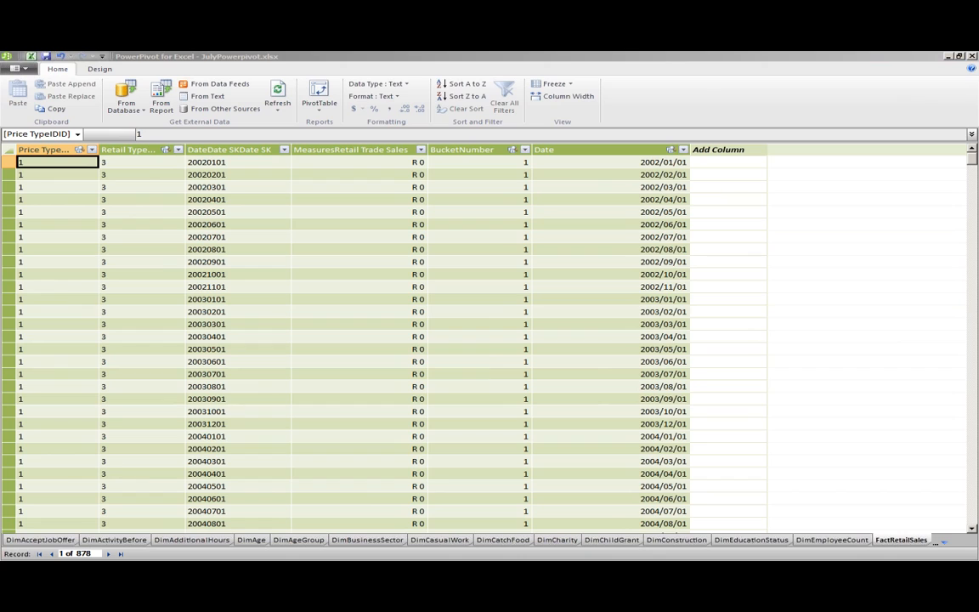
Step: In Manage Relationships, select the FactRetailSales [Date] to DimDate [Date] relationship
left_click(357, 273)
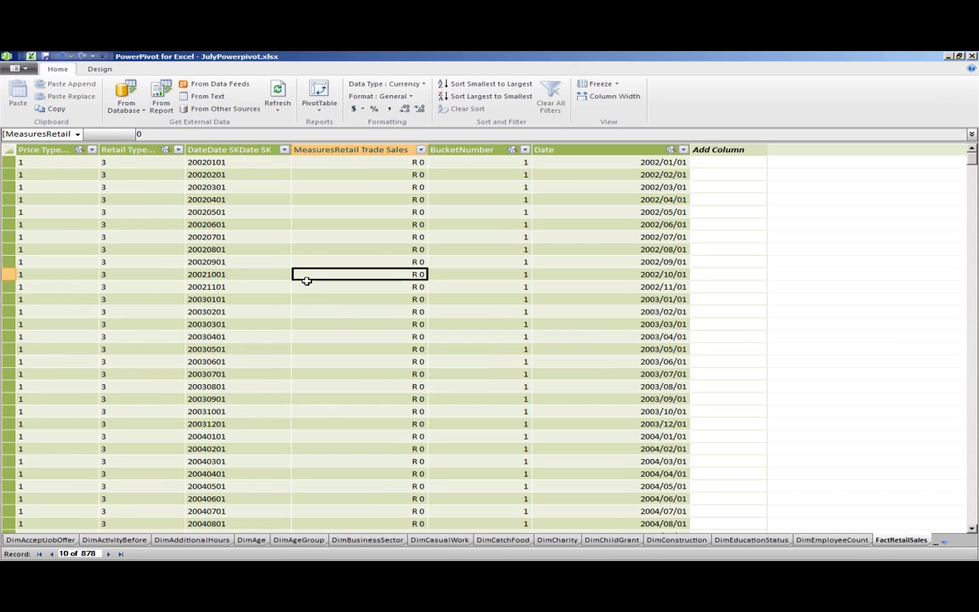
left_click(100, 69)
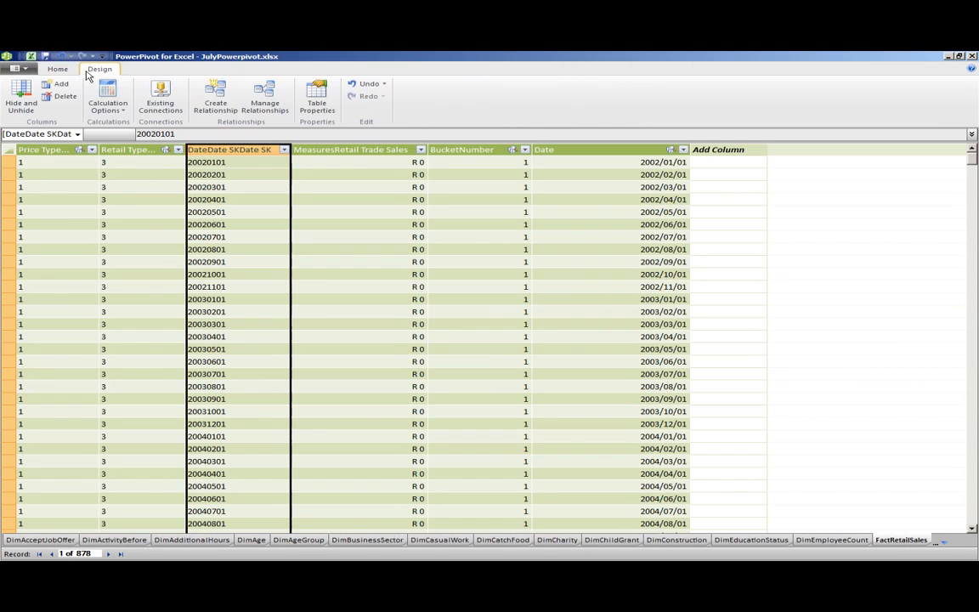
left_click(265, 97)
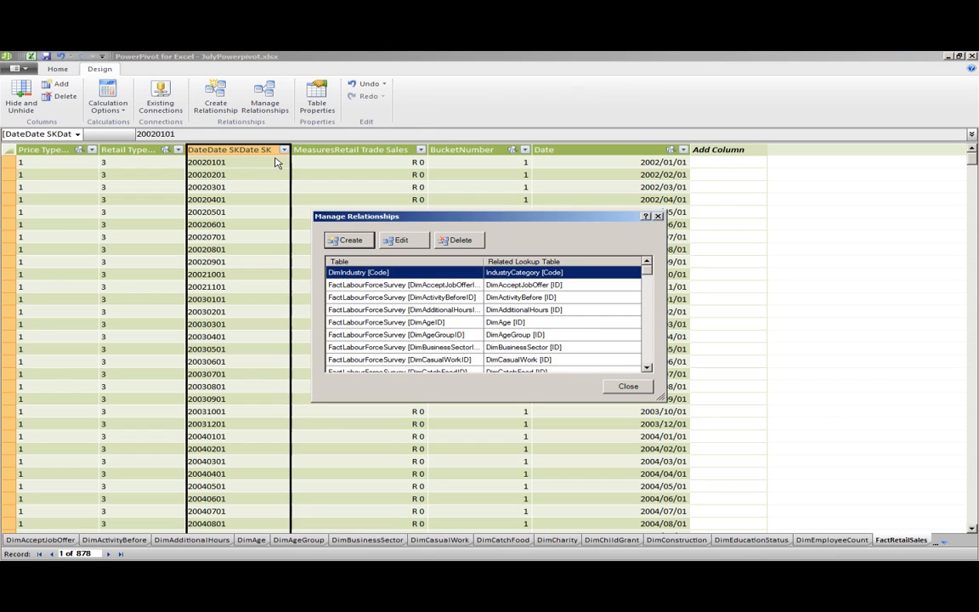
mouse_move(450, 337)
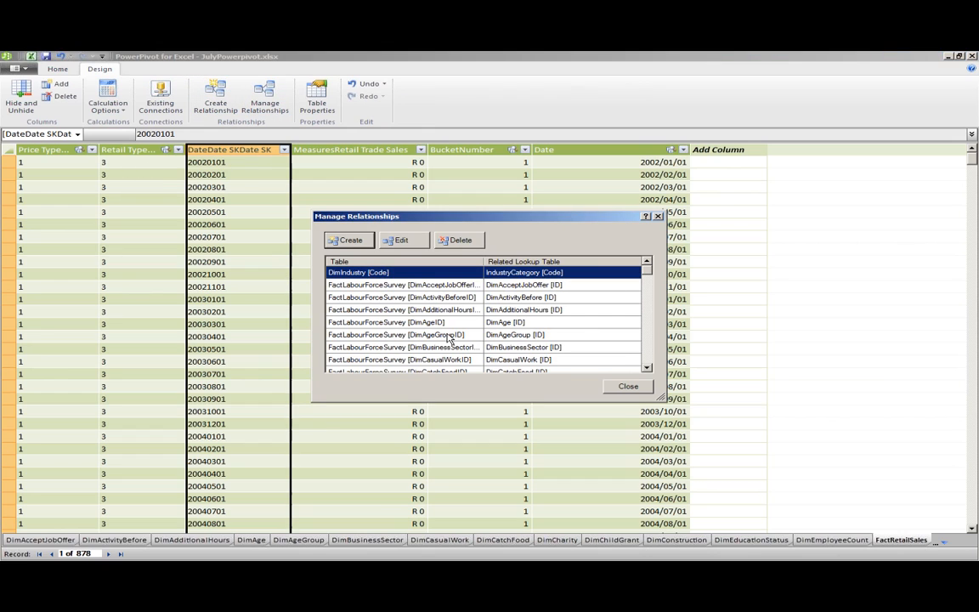
scroll("down", 3)
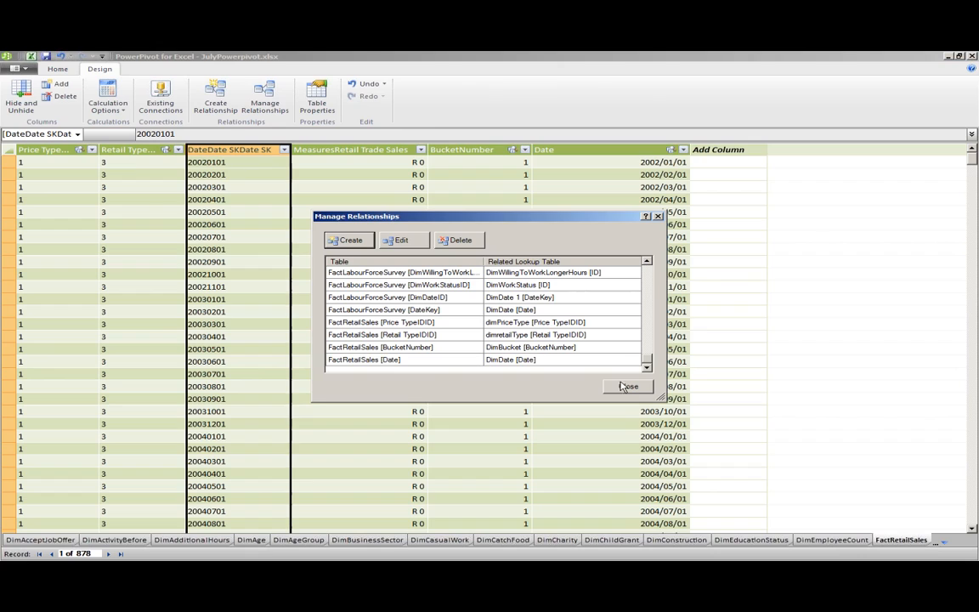
left_click(400, 359)
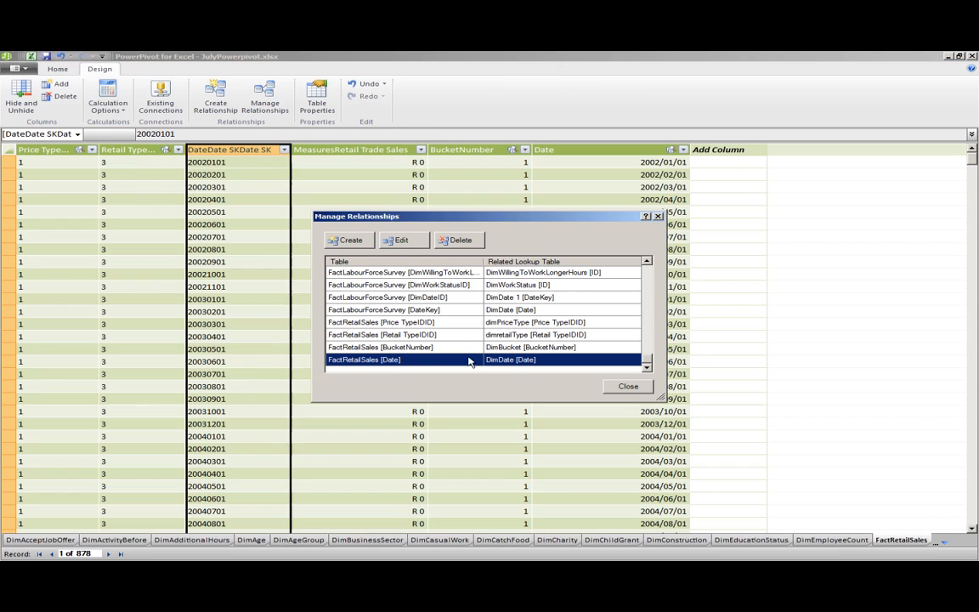
mouse_move(474, 365)
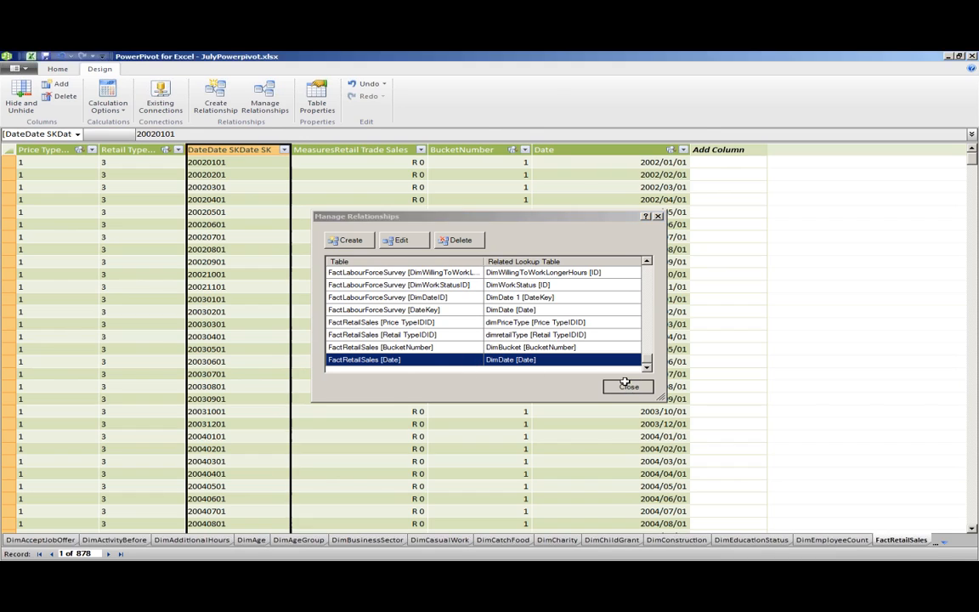
Step: Close the relationships list and view the FactRetailSales Date column's DATEVALUE formula
left_click(629, 387)
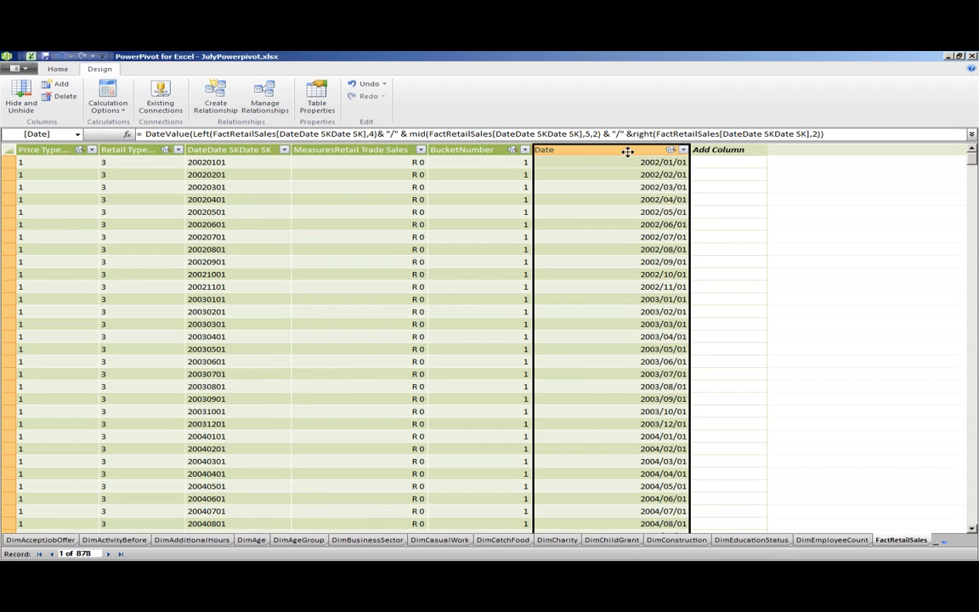
mouse_move(498, 254)
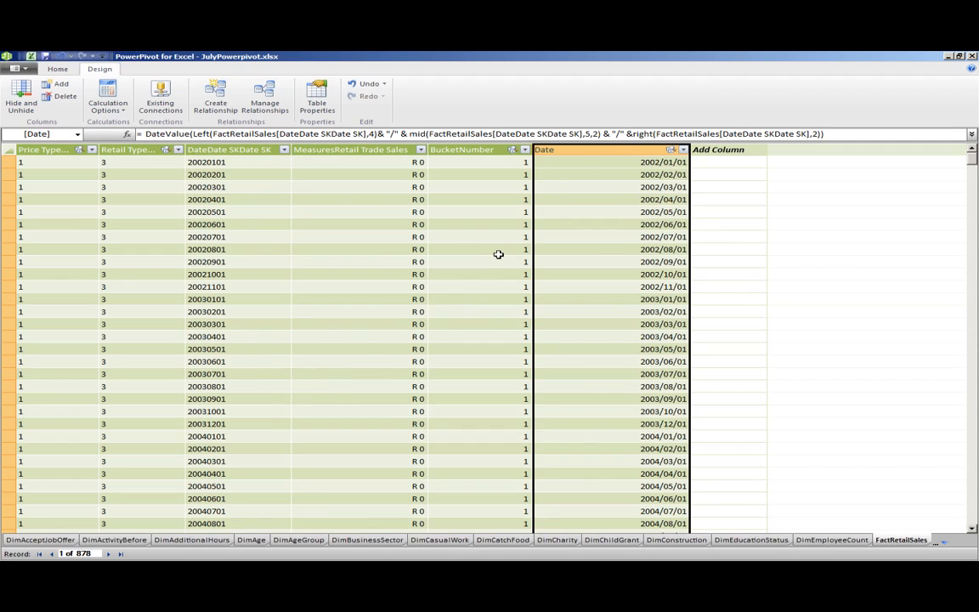
left_click(556, 163)
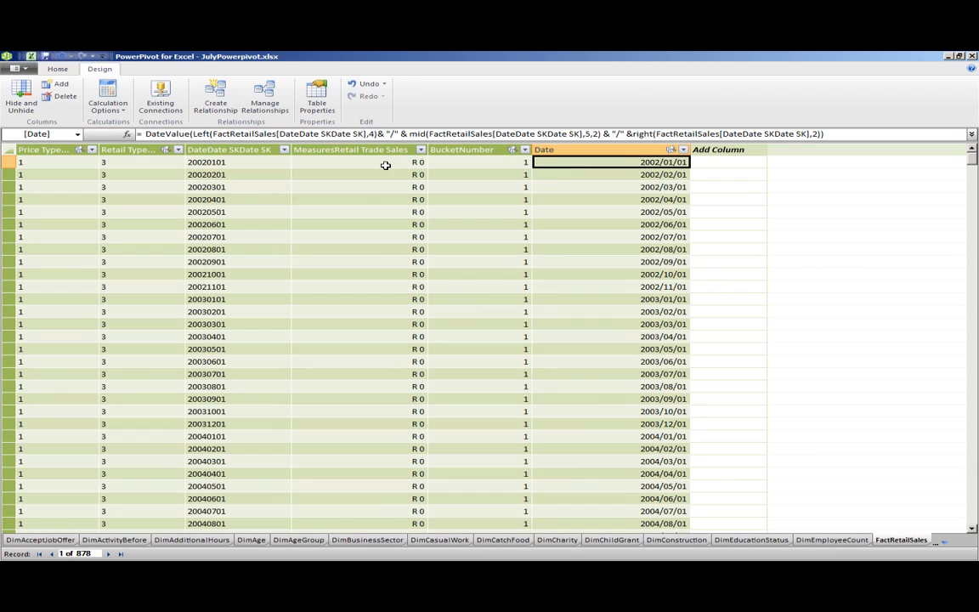
left_click(206, 161)
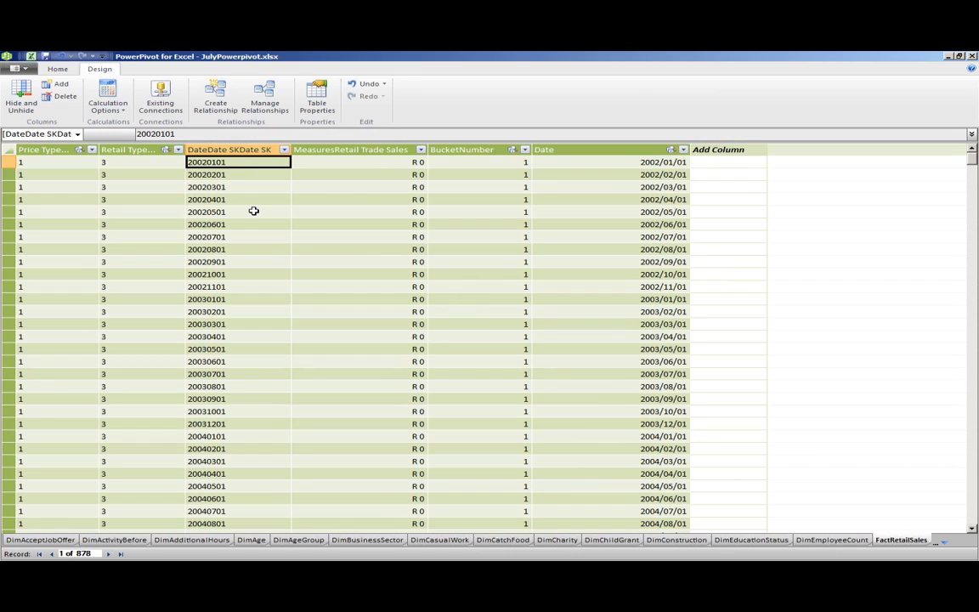
left_click(664, 175)
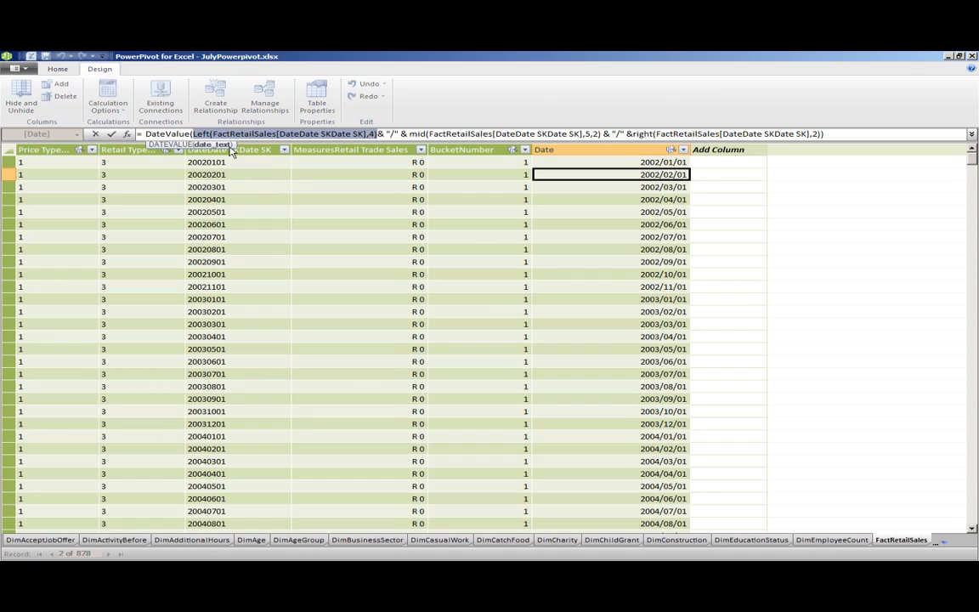
mouse_move(287, 101)
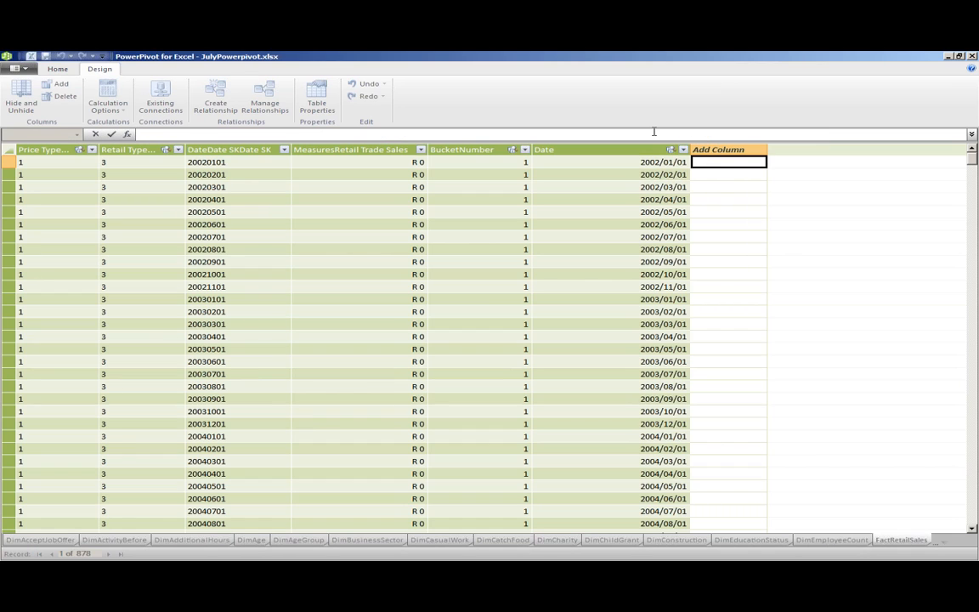
Step: Add a year column =Left(FactRetailSales[DateDate SKDate SK],4) and copy the Date formula's mid() part
type("=Left(FactRetailSales[DateDate SKDate SK],4)")
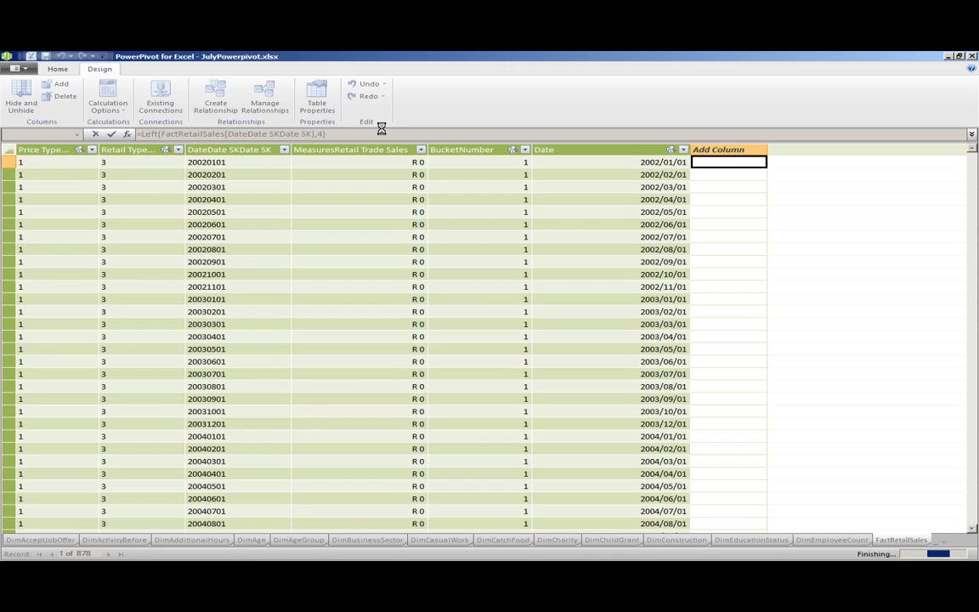
key("Return")
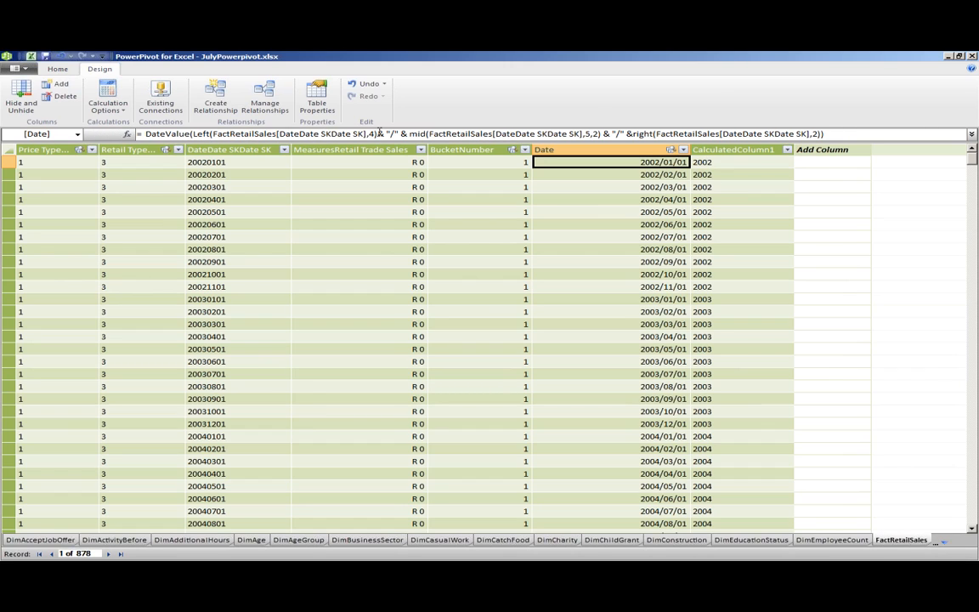
left_click(391, 133)
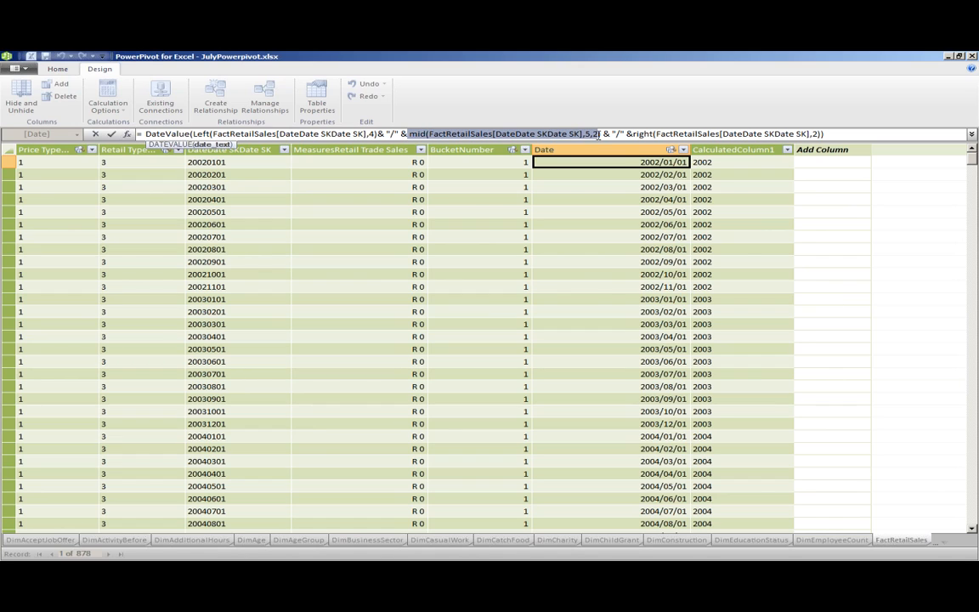
right_click(595, 134)
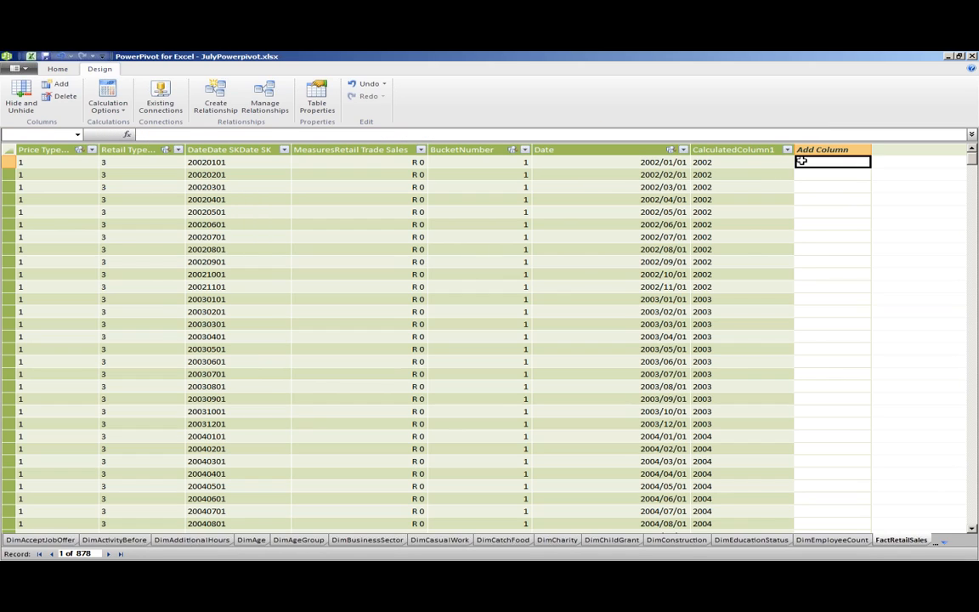
Step: Add month column mid(...,5,2) and day column right(...,2), fixing the syntax error
type("mid(FactRetailSales[DateDate SKDate SK],5,2)")
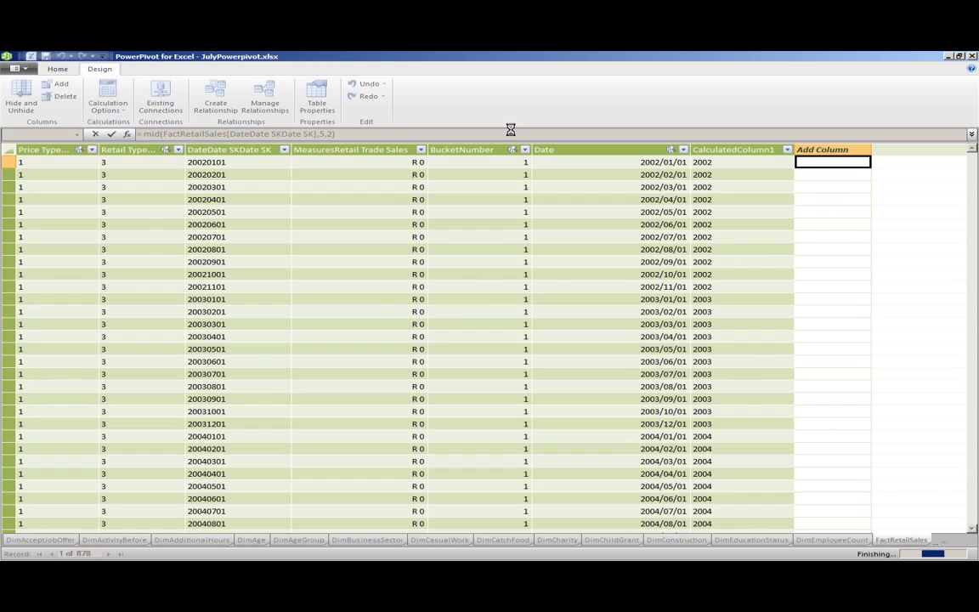
key("Return")
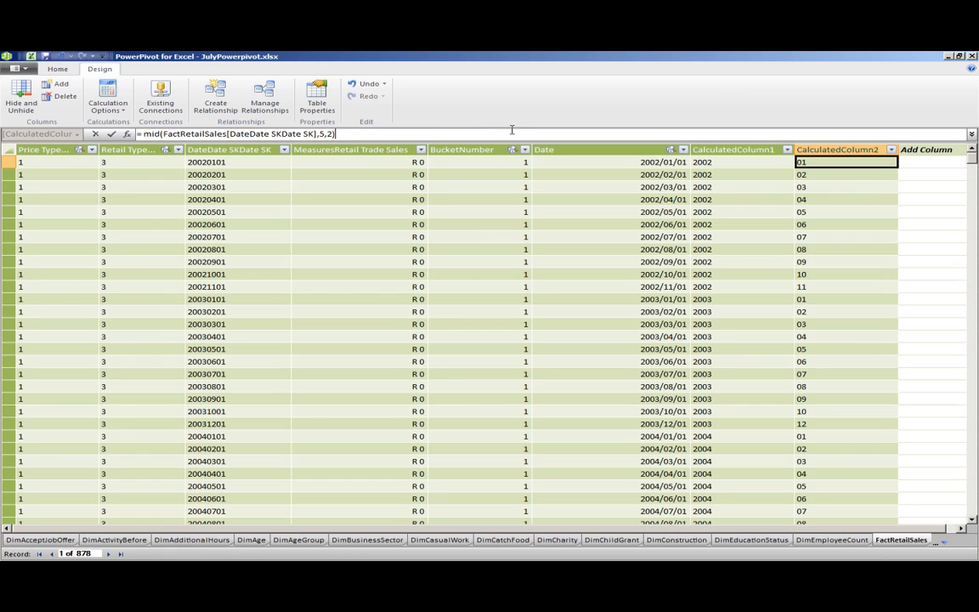
mouse_move(525, 126)
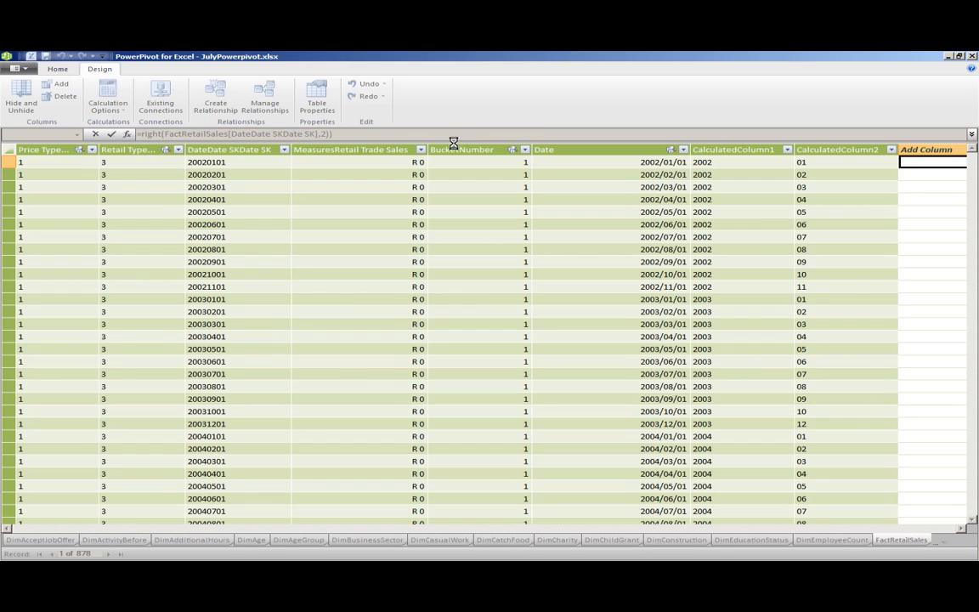
key("Return")
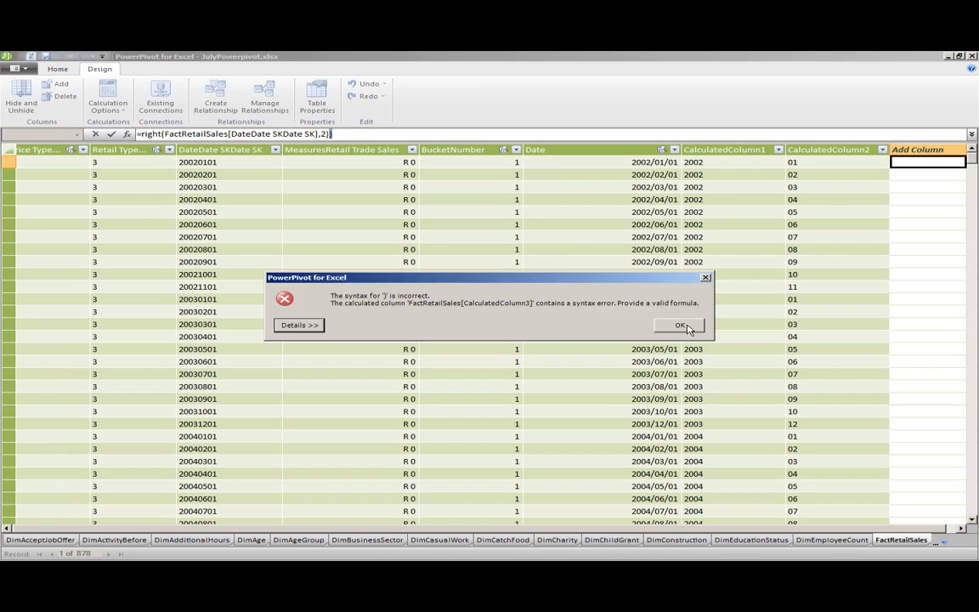
left_click(680, 325)
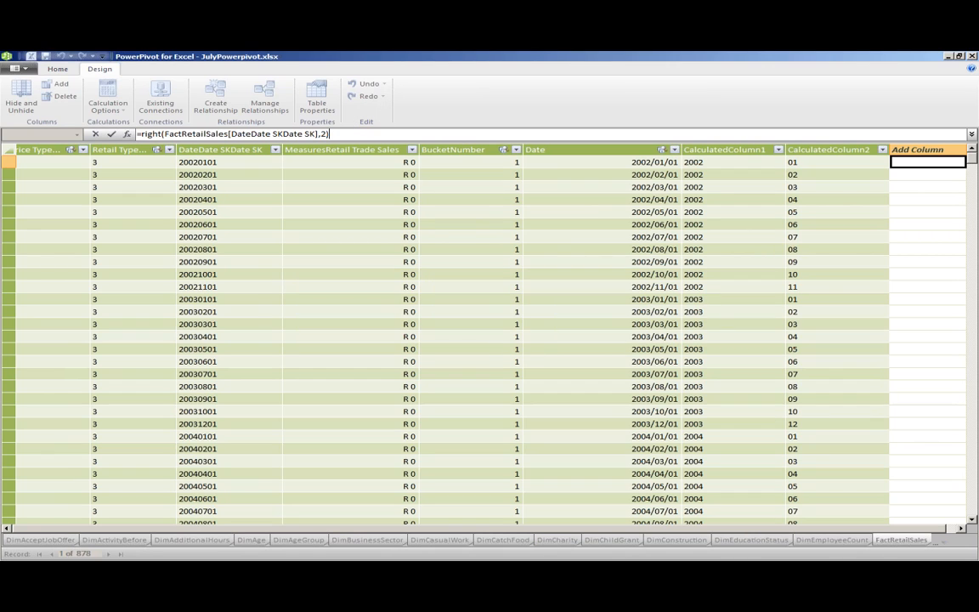
key("Return")
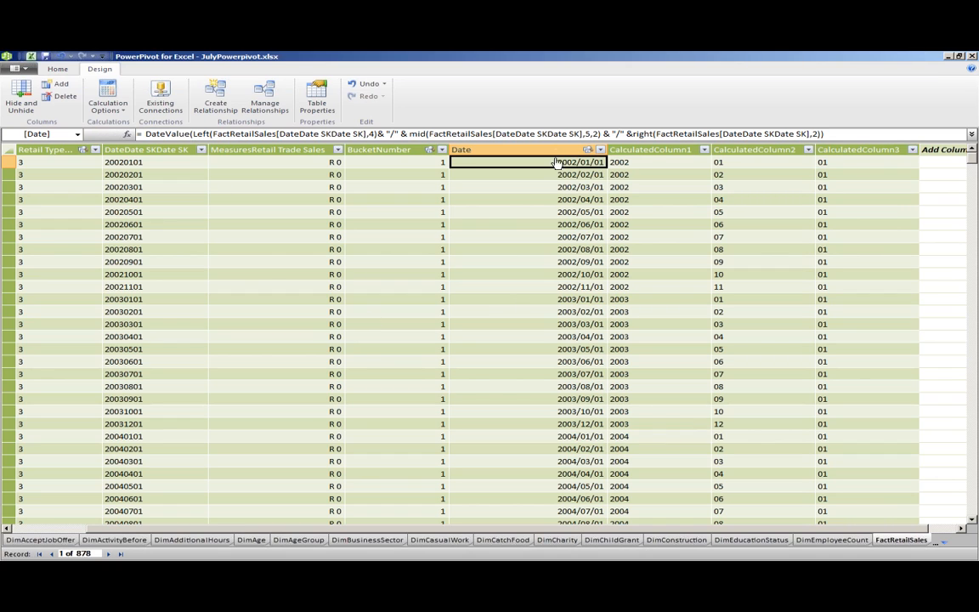
Step: Confirm the FactRetailSales [Date] to DimDate [Date] relationship, then close the list
left_click(264, 98)
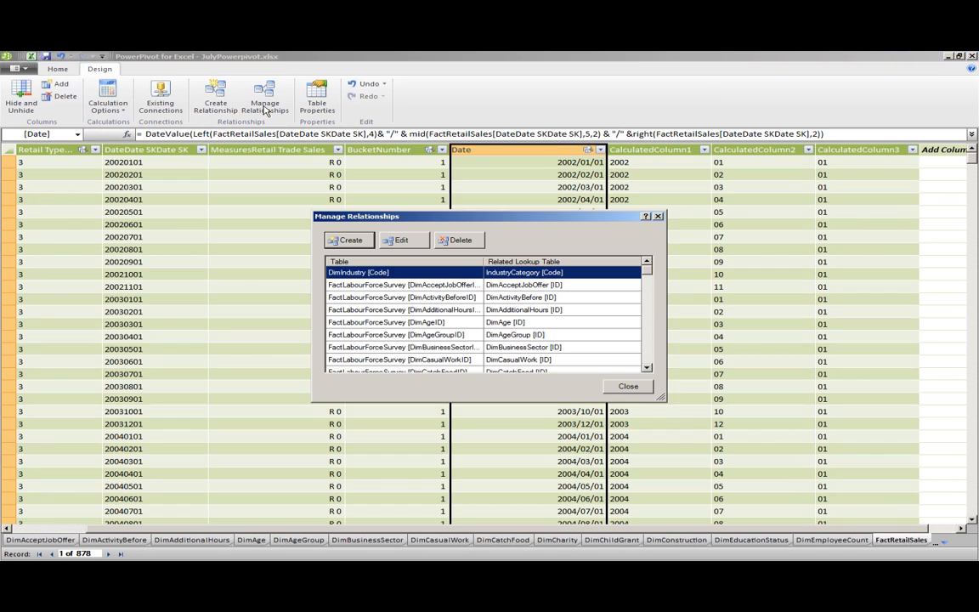
scroll("down", 3)
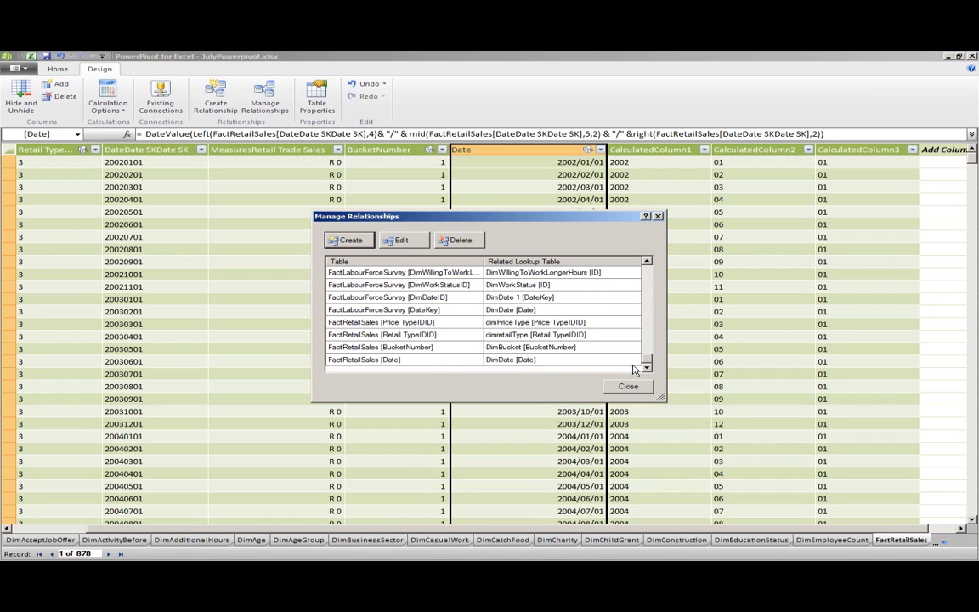
left_click(400, 240)
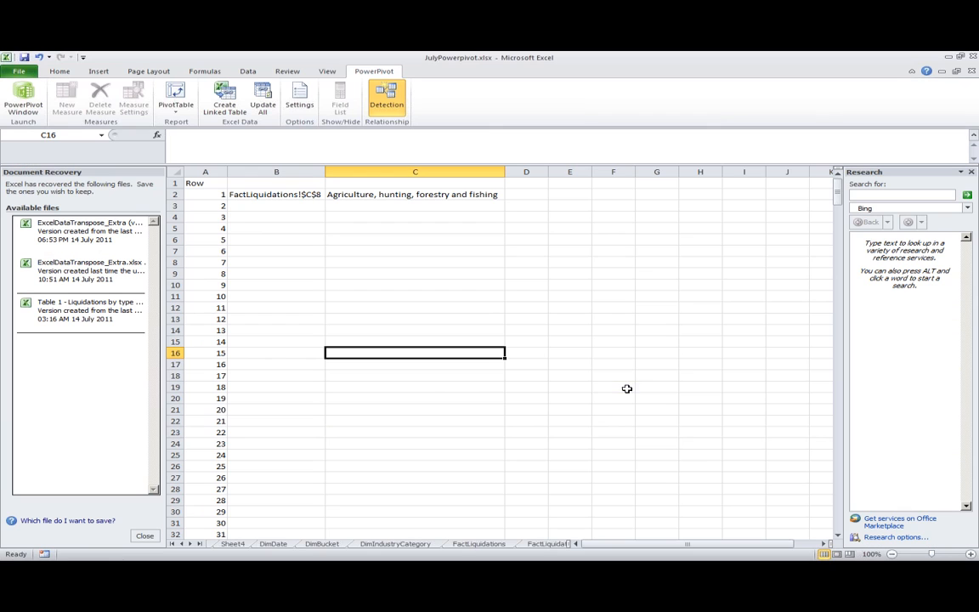
Step: Move the Month PivotTable on Sheet4 to start at cell E18
left_click(415, 307)
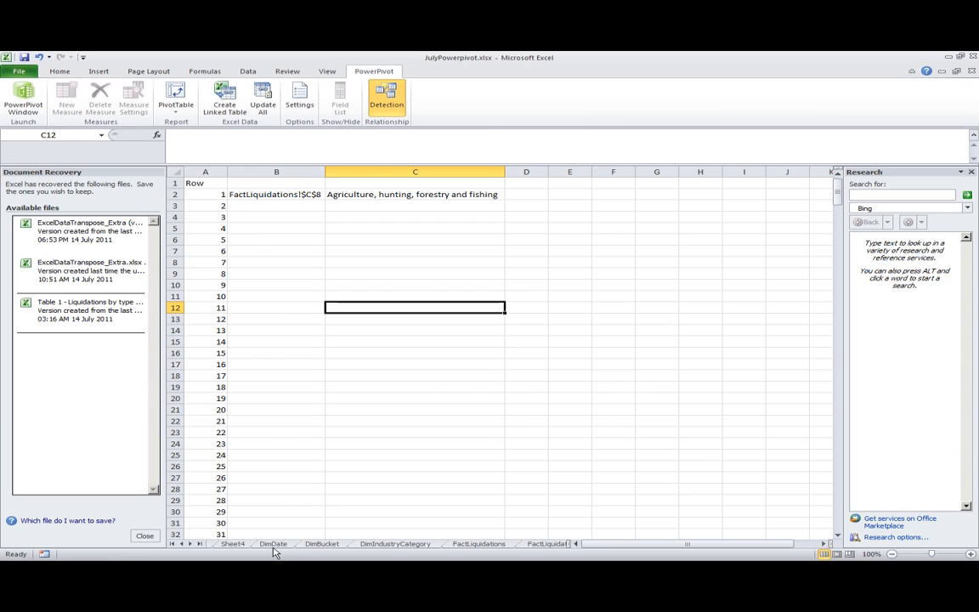
left_click(232, 543)
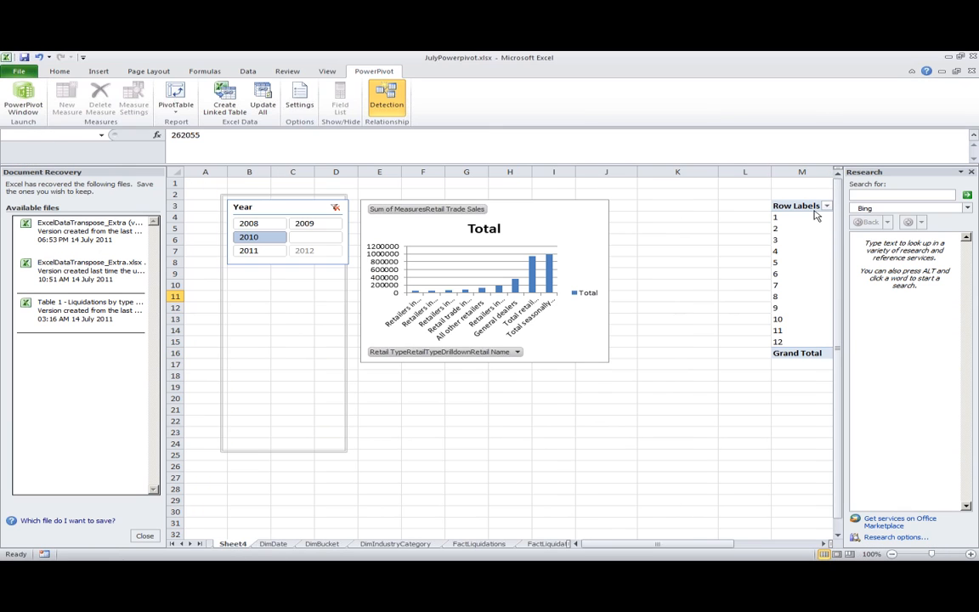
left_click(340, 98)
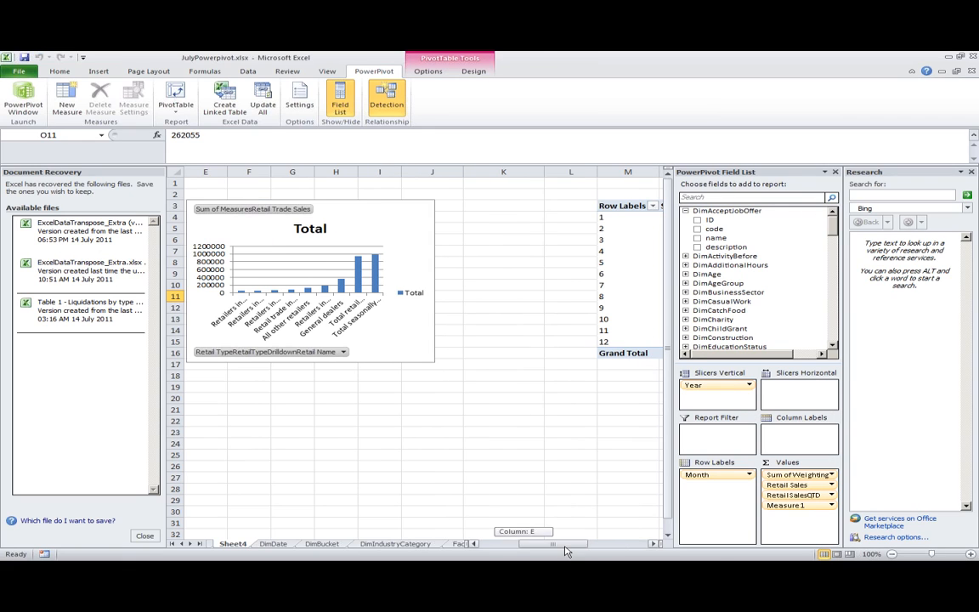
left_click(628, 206)
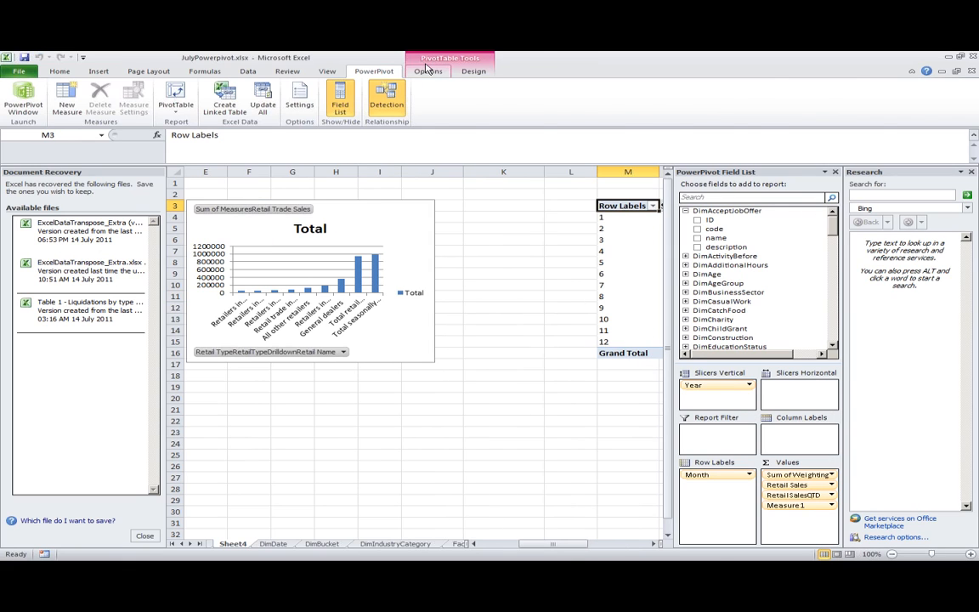
left_click(429, 71)
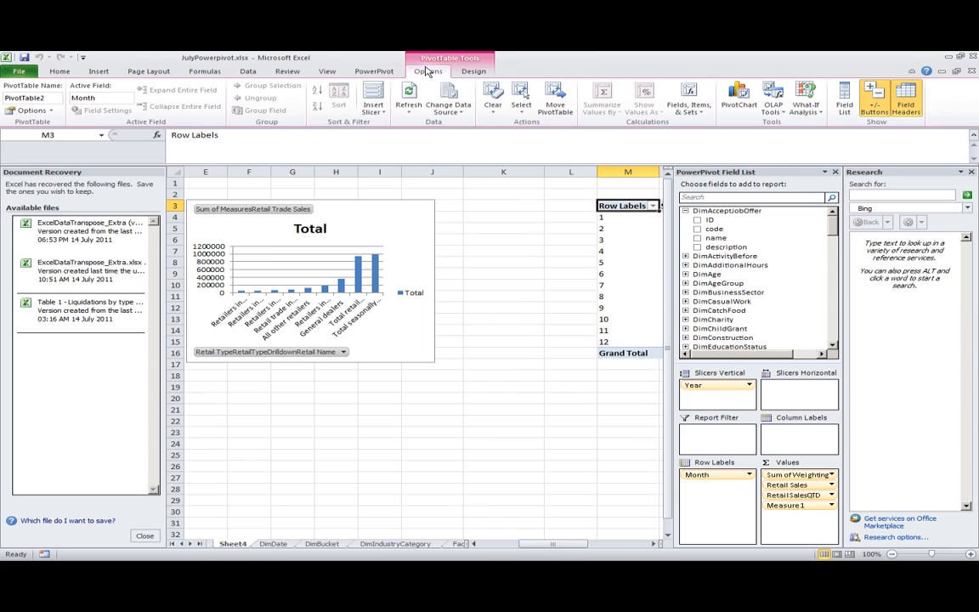
mouse_move(372, 100)
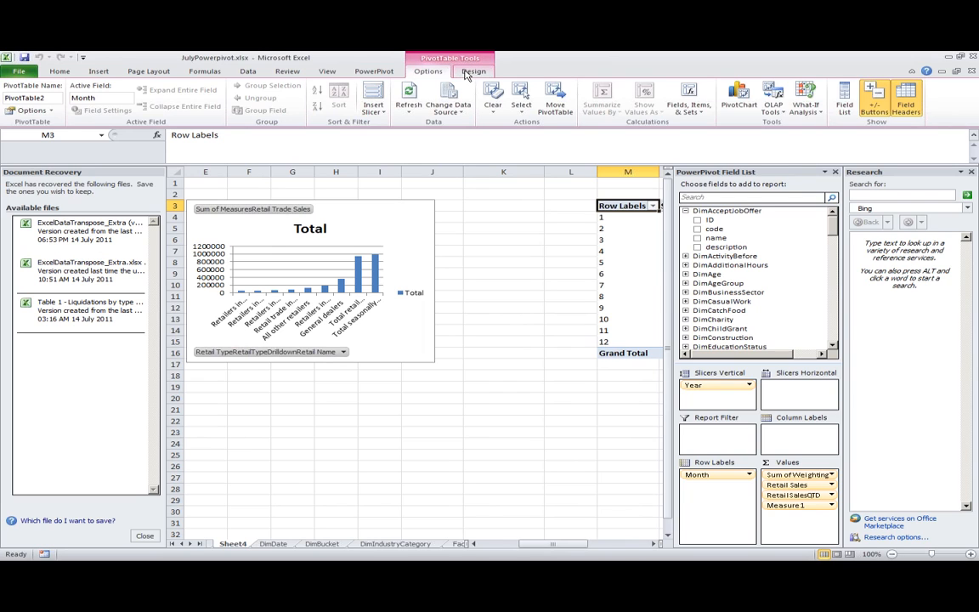
left_click(555, 98)
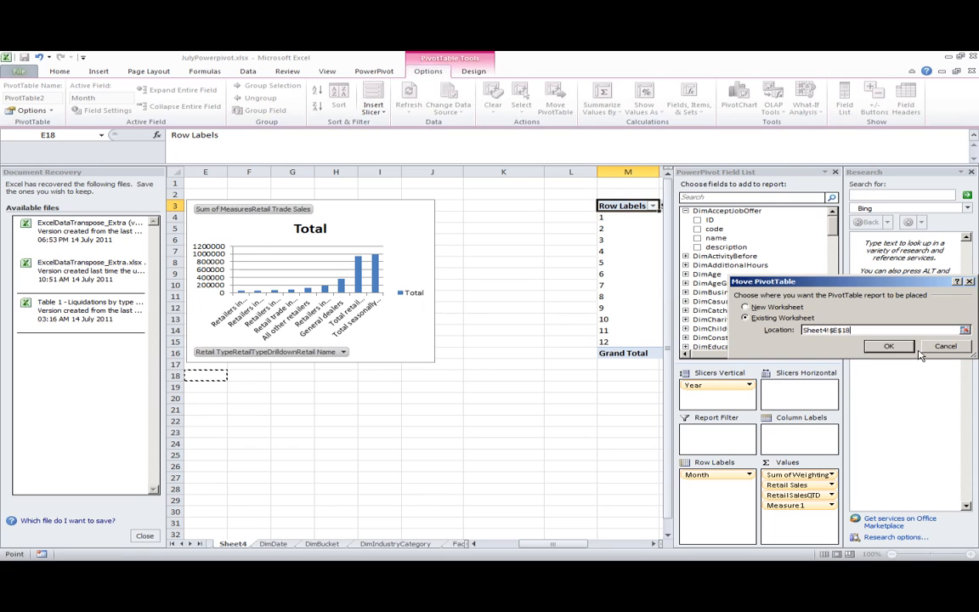
left_click(888, 346)
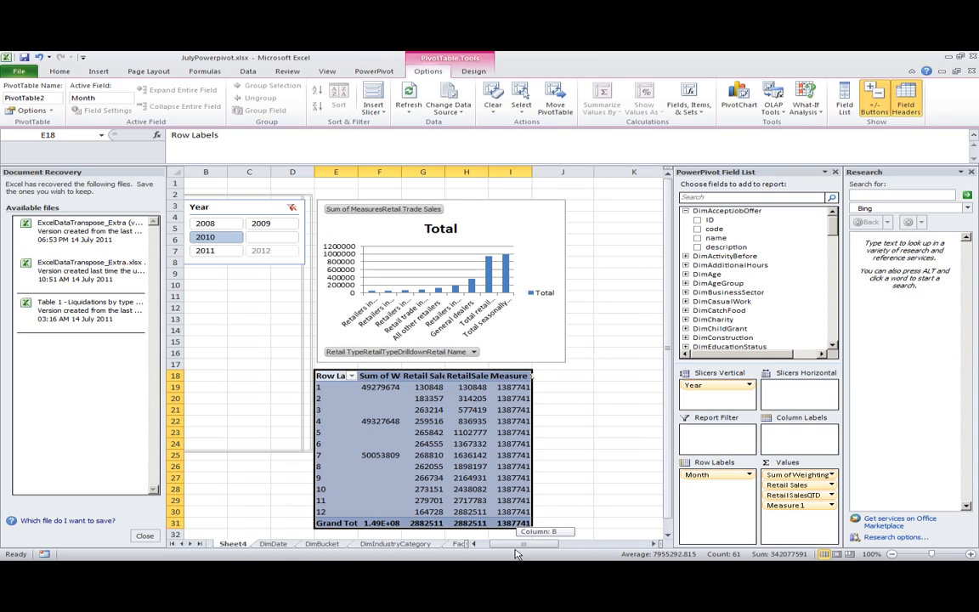
mouse_move(550, 425)
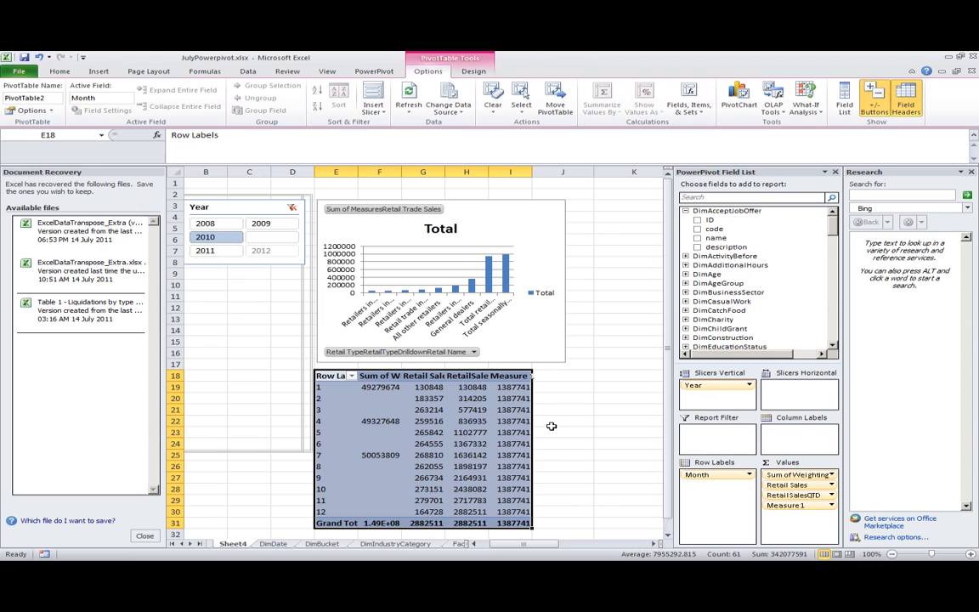
left_click(472, 387)
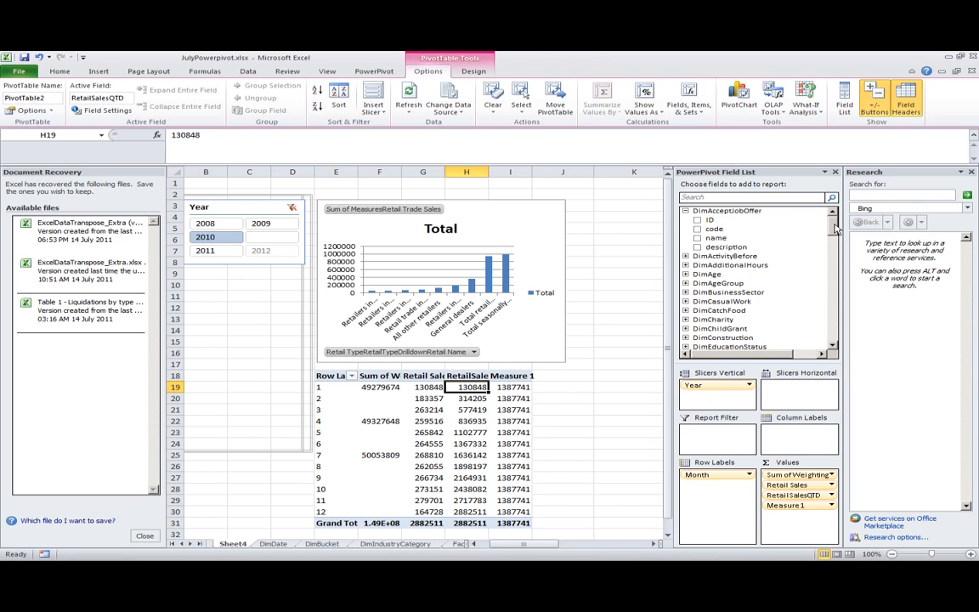
Step: Change the RetailSalesQTD measure from TOTALYTD to TOTALQTD and refresh all pivot tables
scroll("down", 3)
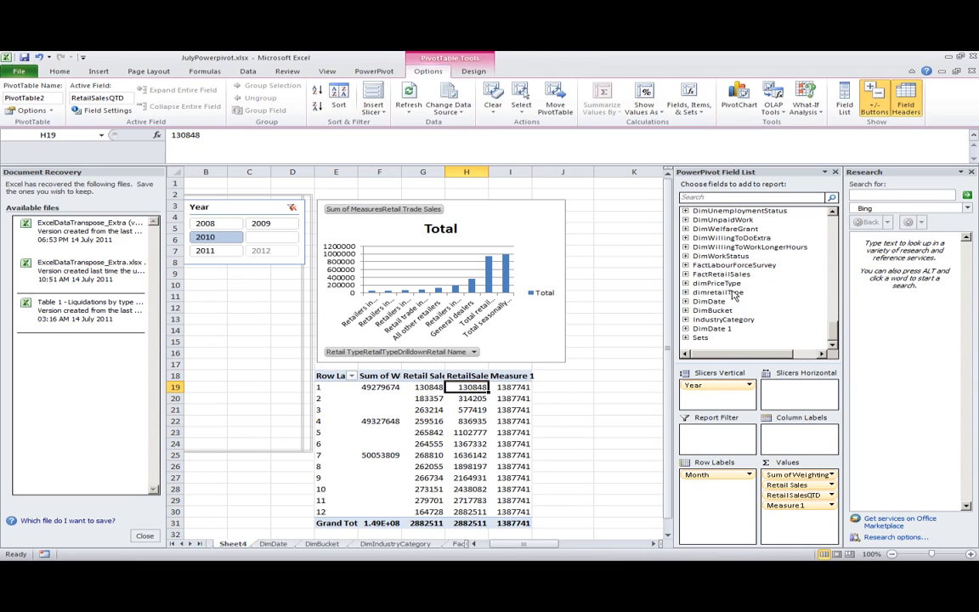
left_click(687, 256)
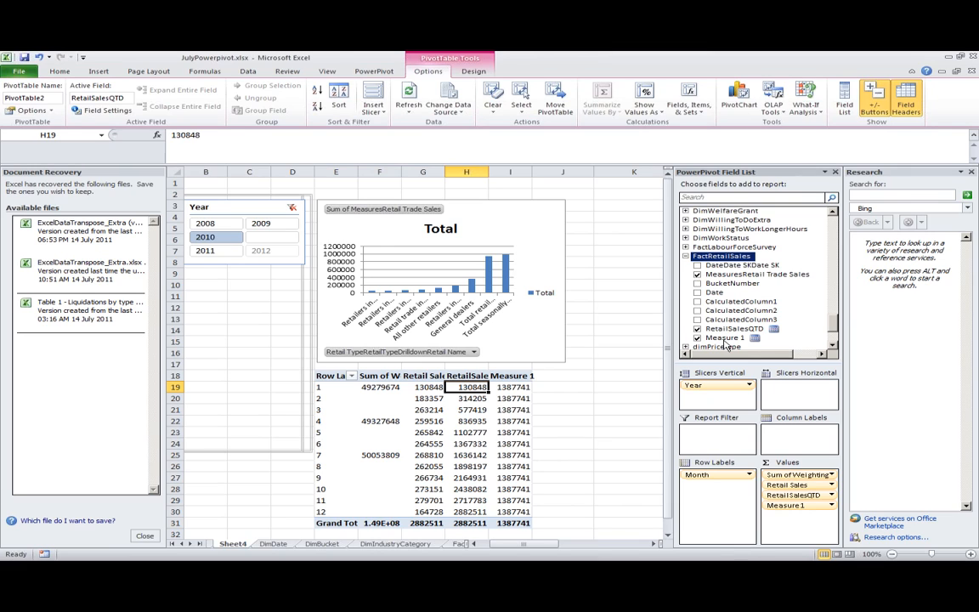
left_click(735, 329)
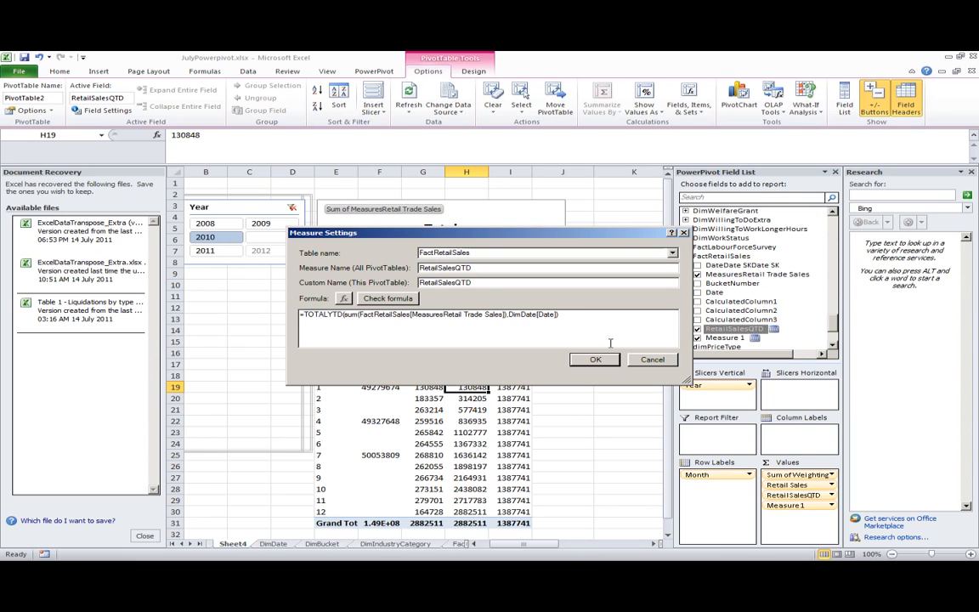
triple_click(429, 315)
type("Q")
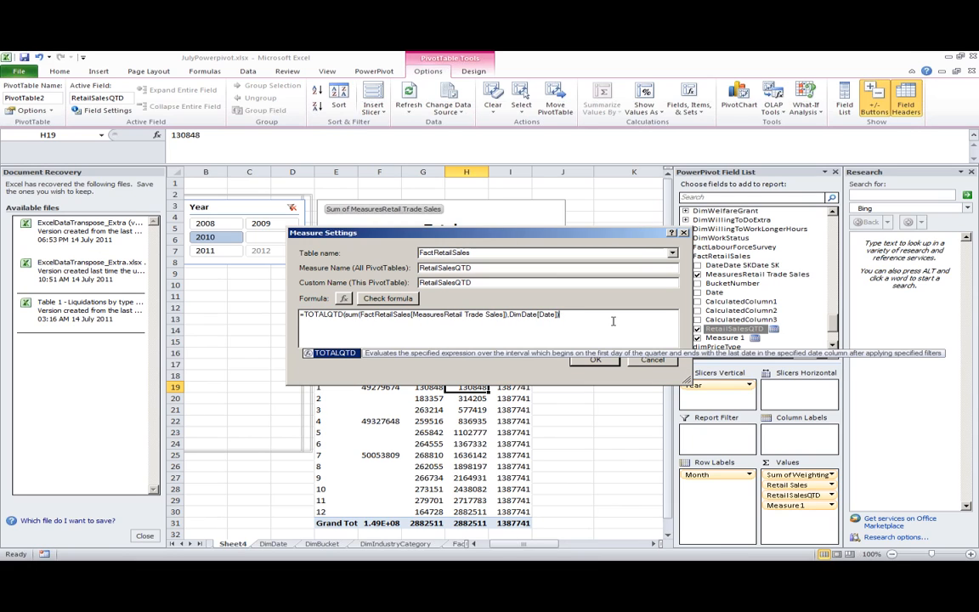
left_click(595, 360)
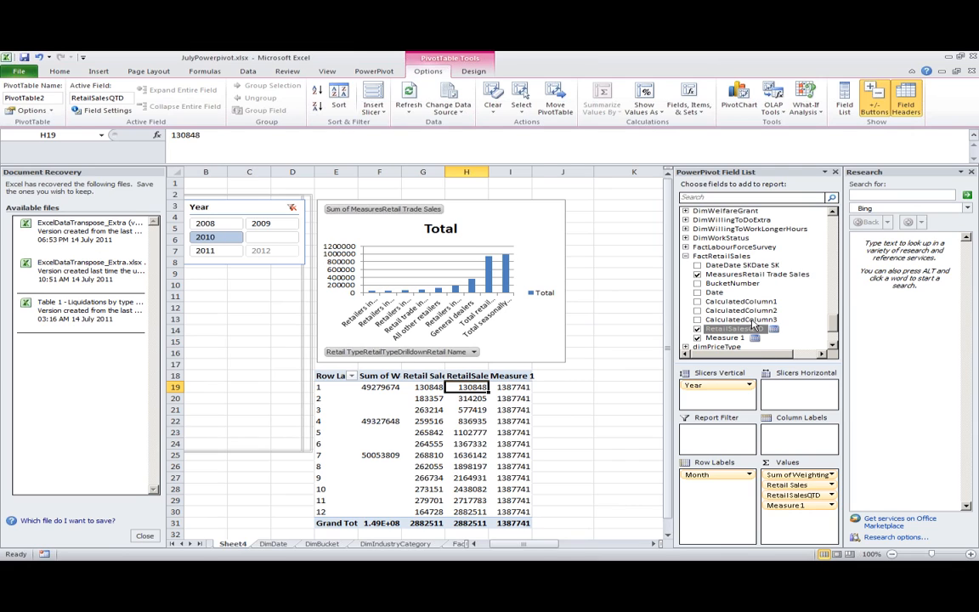
left_click(697, 329)
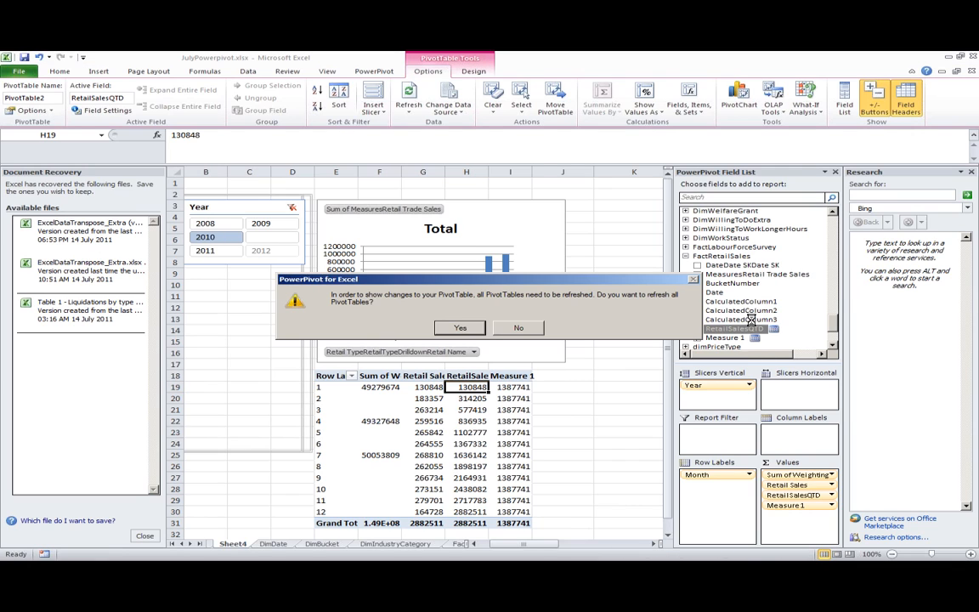
left_click(460, 328)
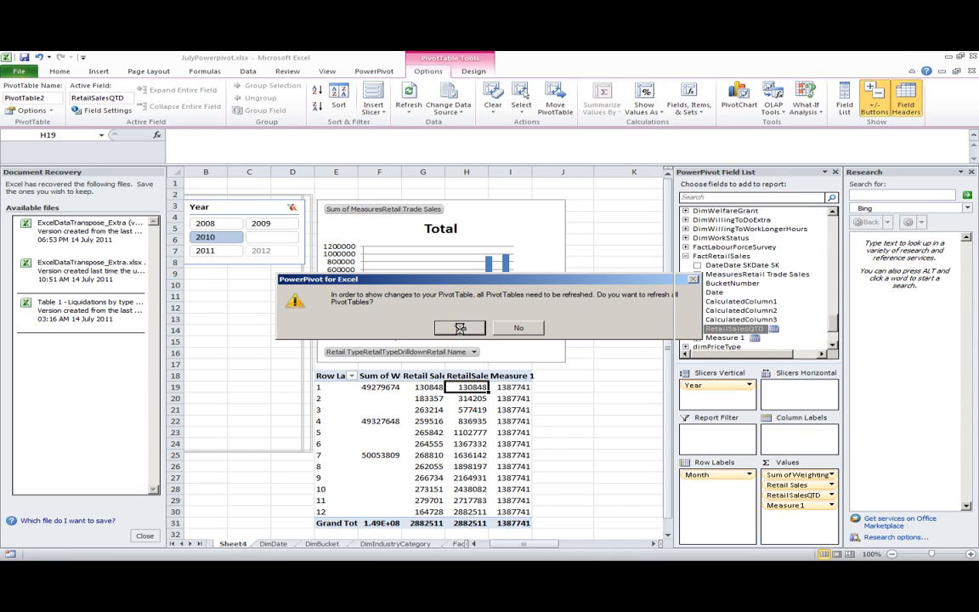
left_click(460, 328)
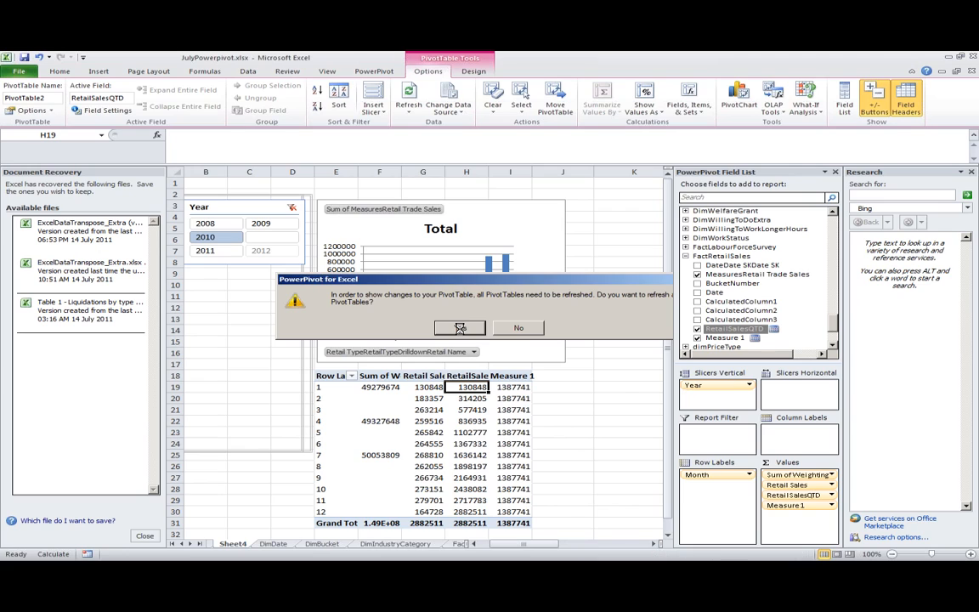
left_click(459, 329)
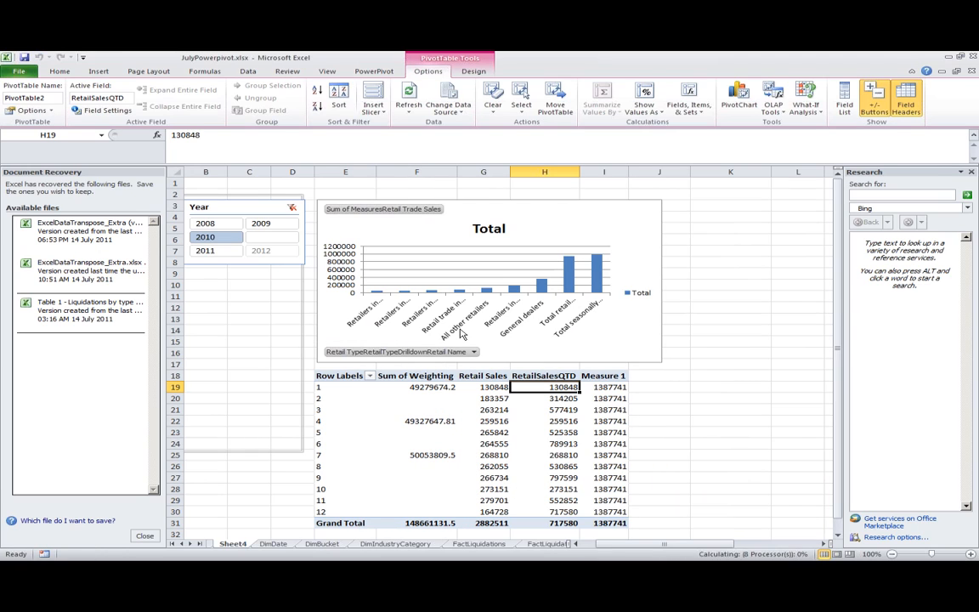
mouse_move(459, 327)
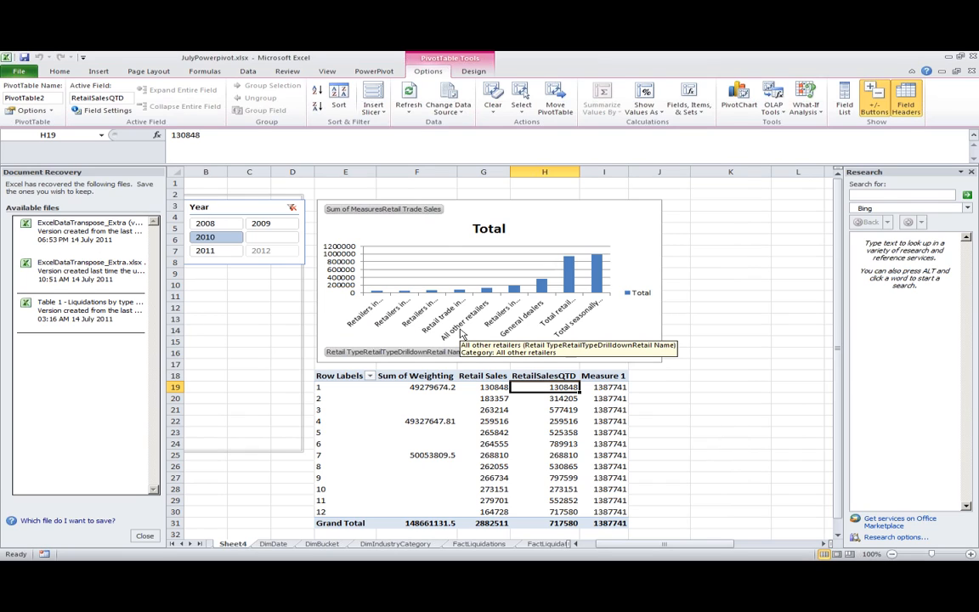
mouse_move(456, 401)
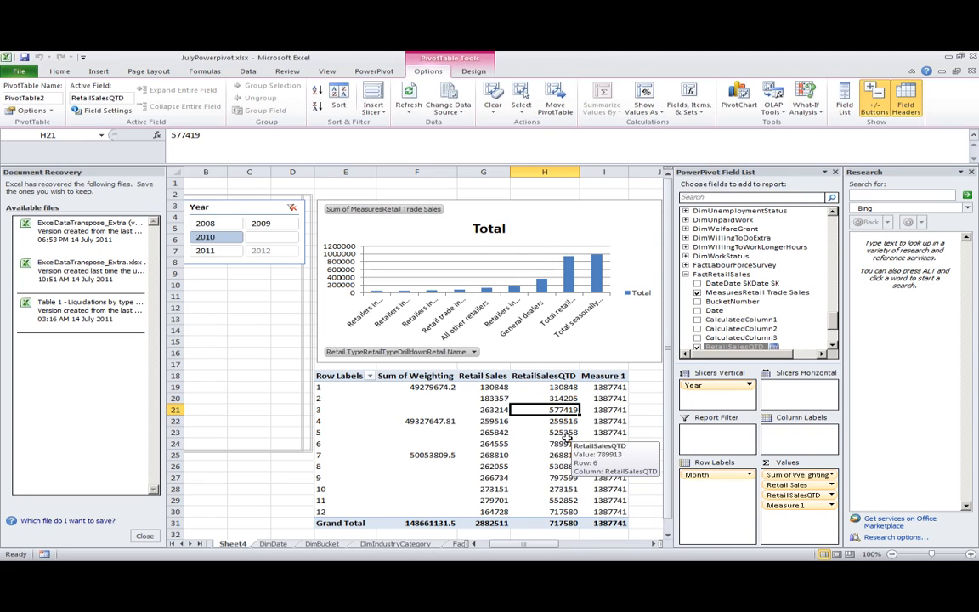
mouse_move(532, 421)
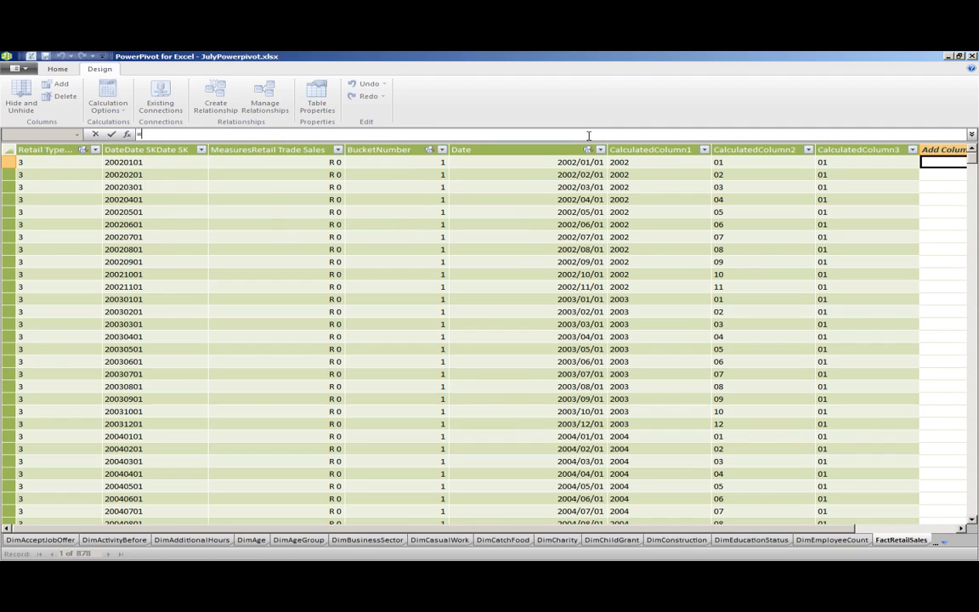
Step: Add CalculatedColumn4 with the formula =FactRetailSales[Date]
type("=FactRetailSales")
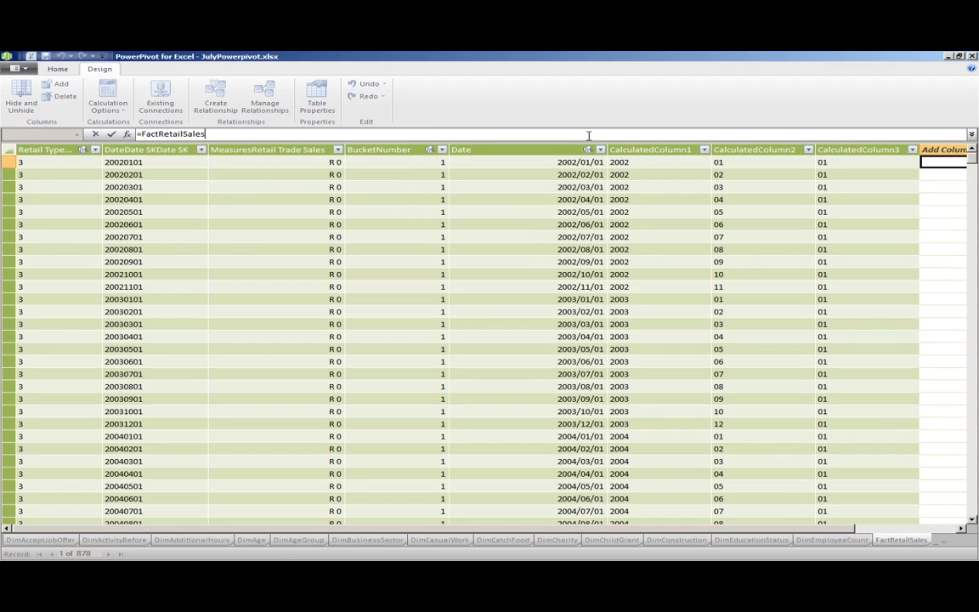
type("[")
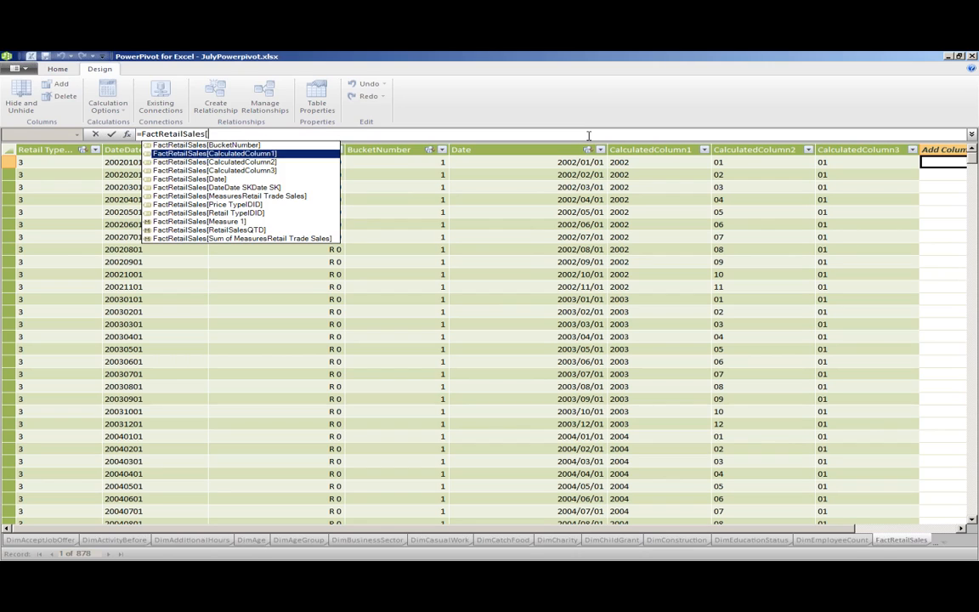
left_click(215, 178)
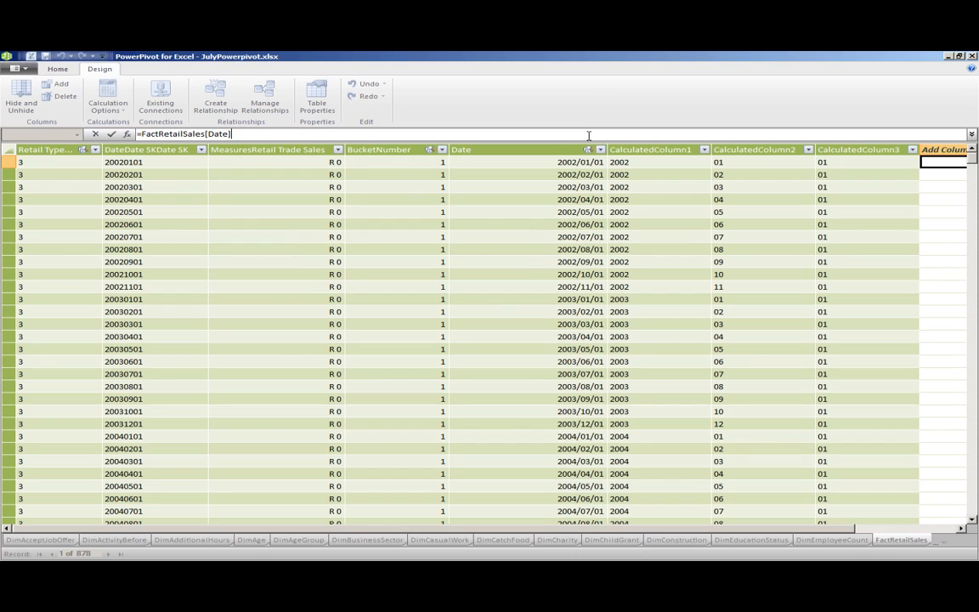
key("Return")
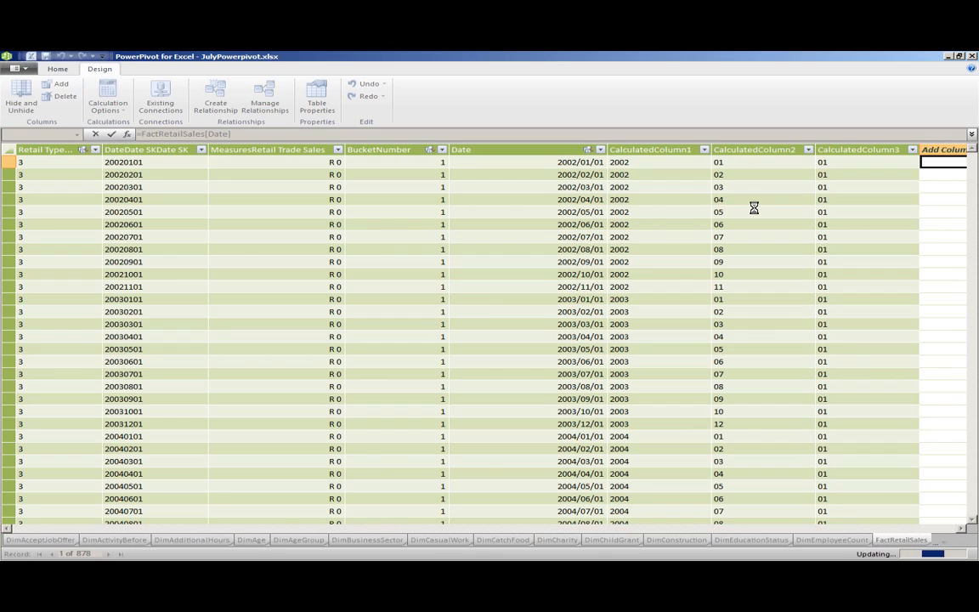
mouse_move(319, 149)
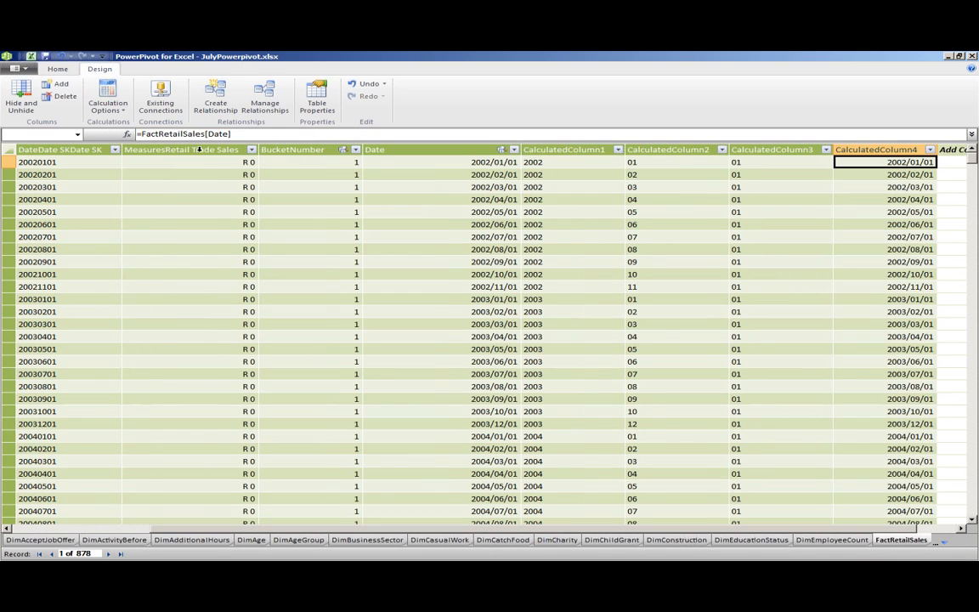
Step: Try =DATEADD(FactRetailSales[Date],1,d), which gives #ERROR, then revert it
left_click(183, 134)
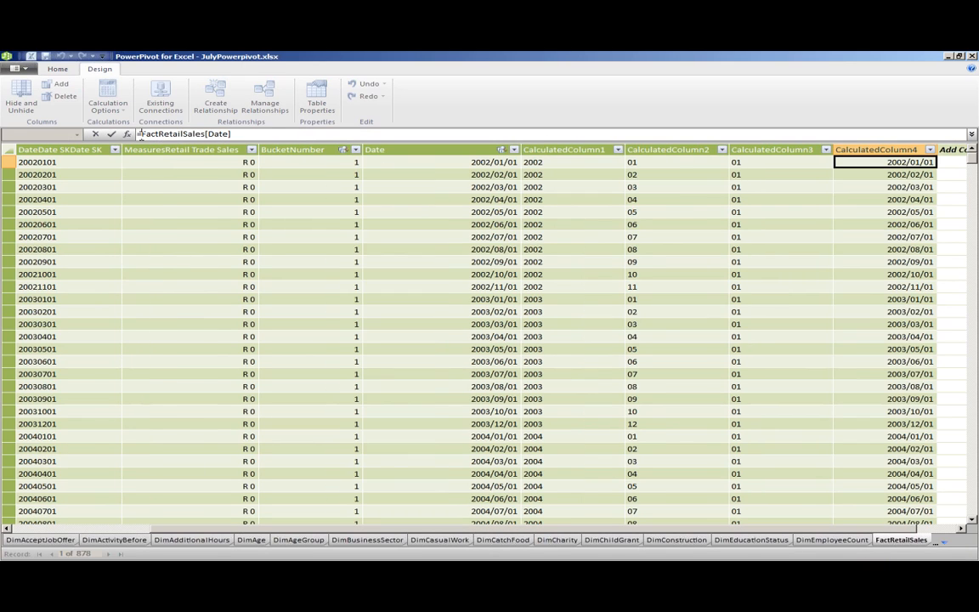
type("DateADD")
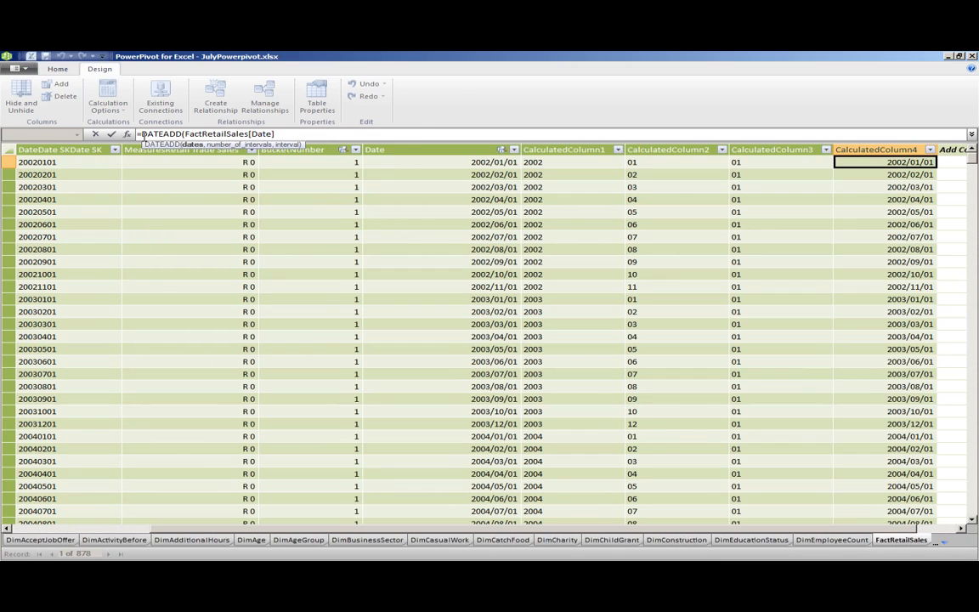
type(",1,day")
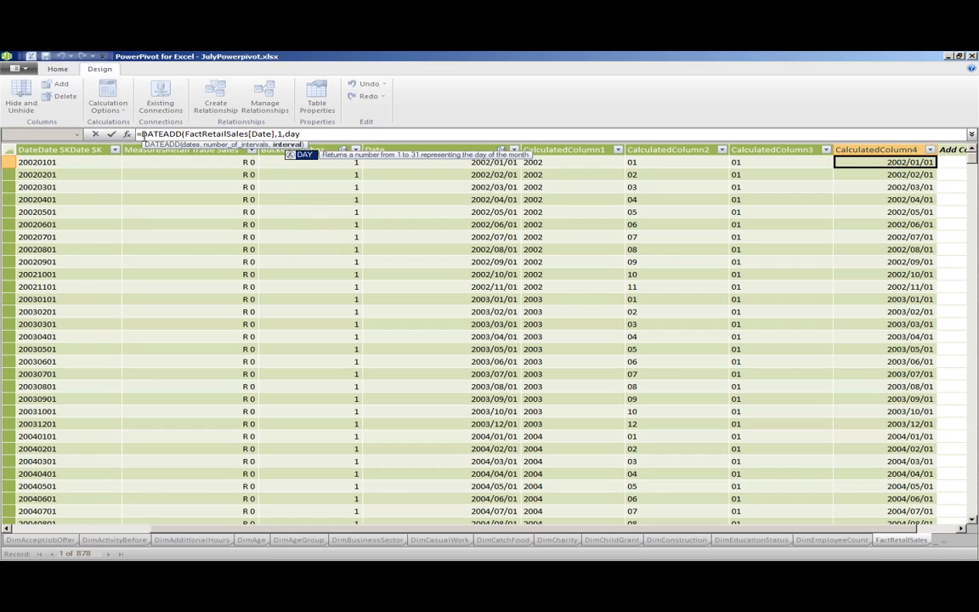
type("d")
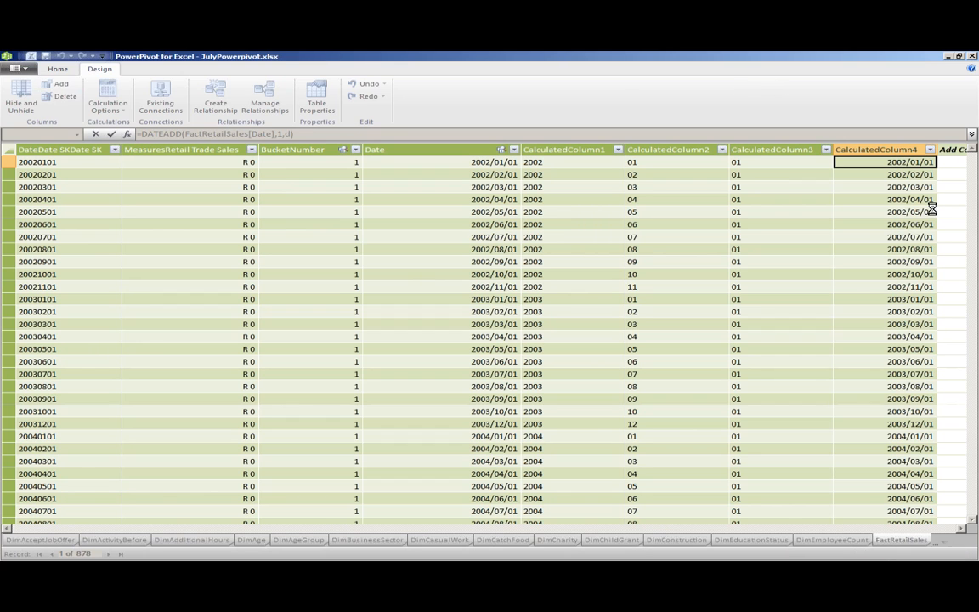
key("Return")
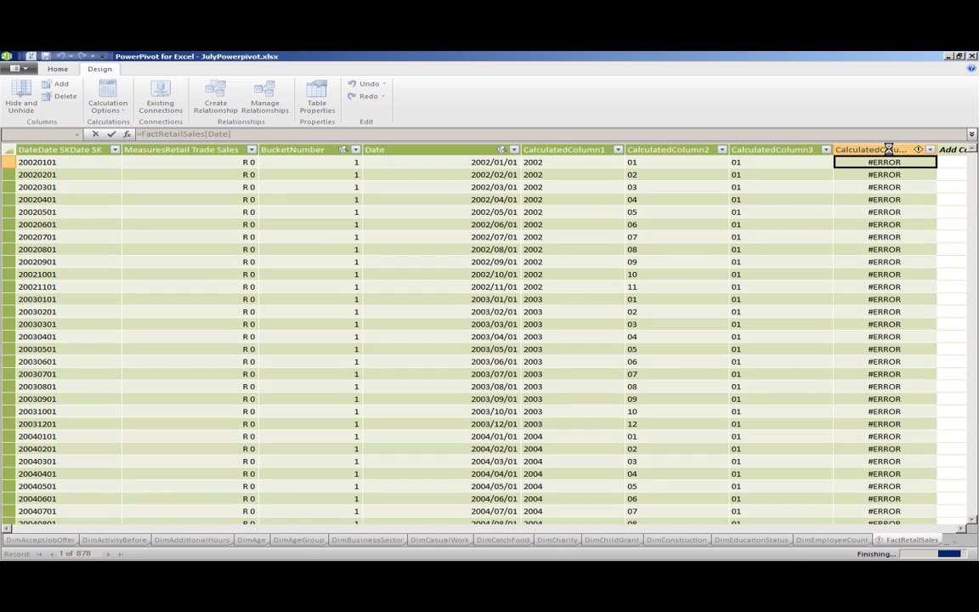
key("Return")
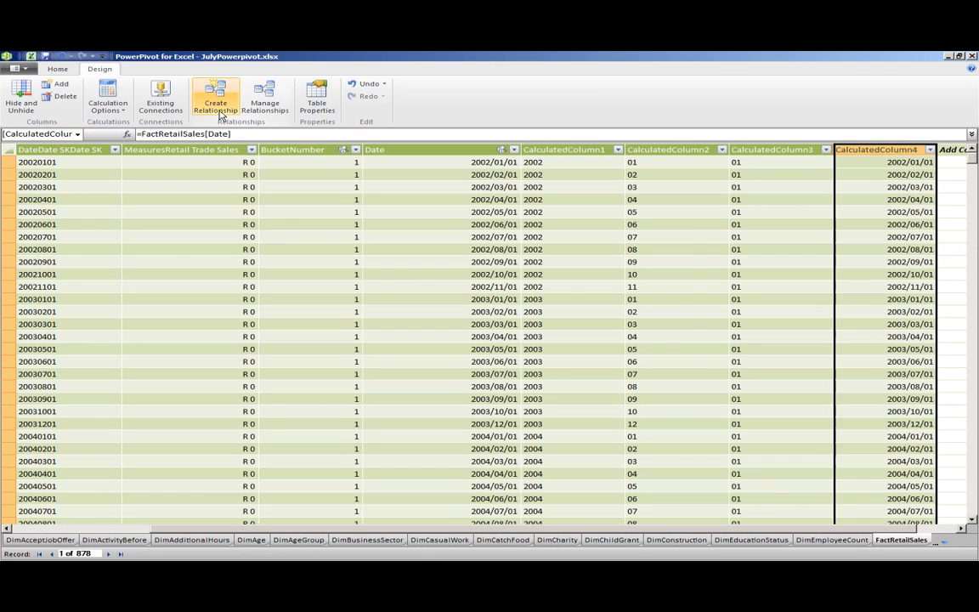
left_click(215, 98)
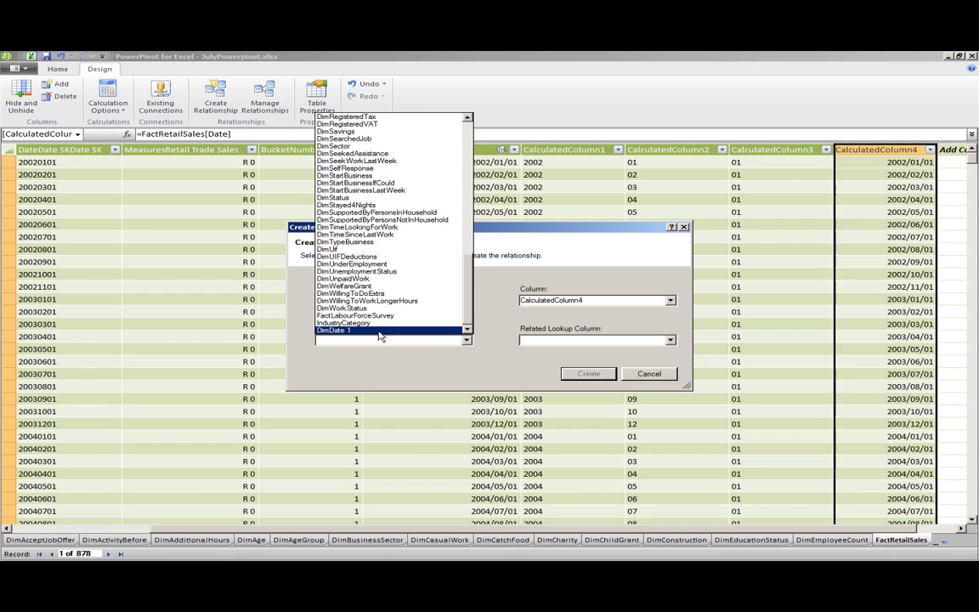
scroll("up", 3)
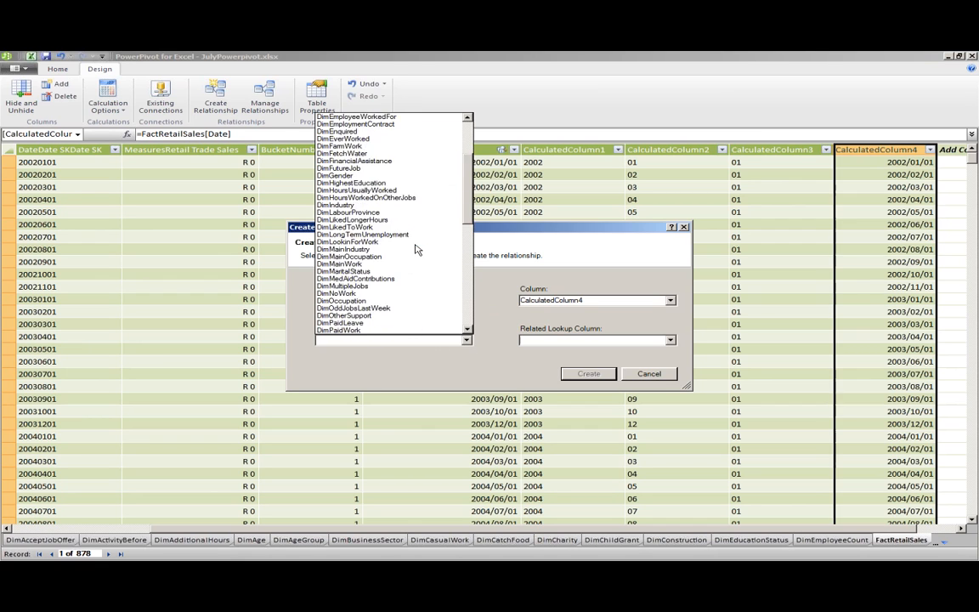
scroll("down", 3)
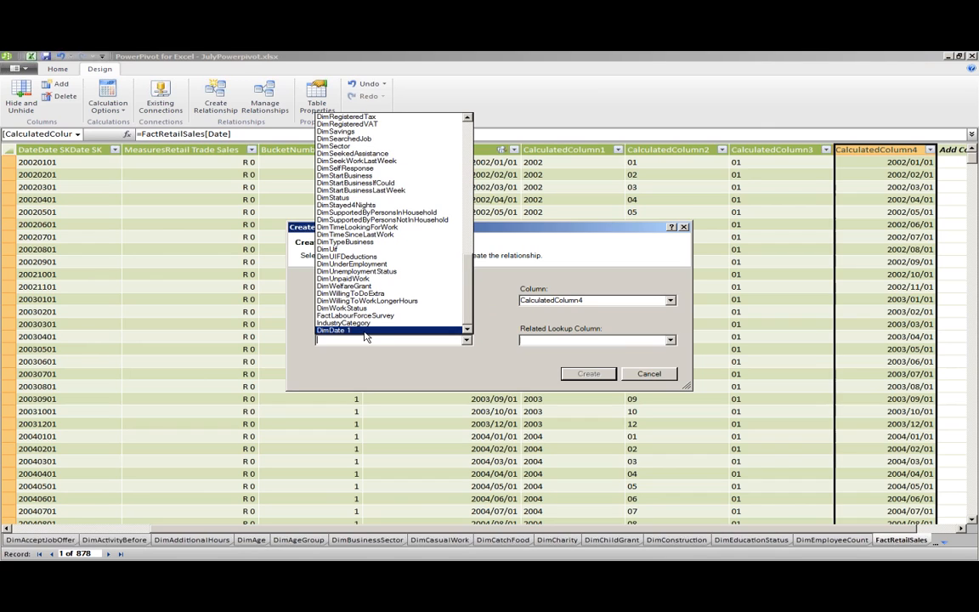
left_click(355, 315)
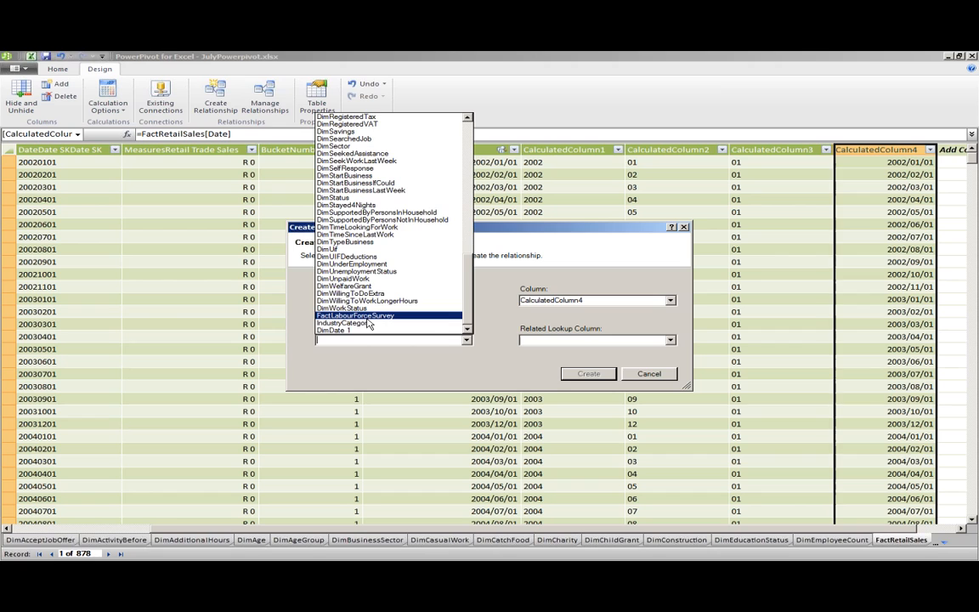
scroll("up", 3)
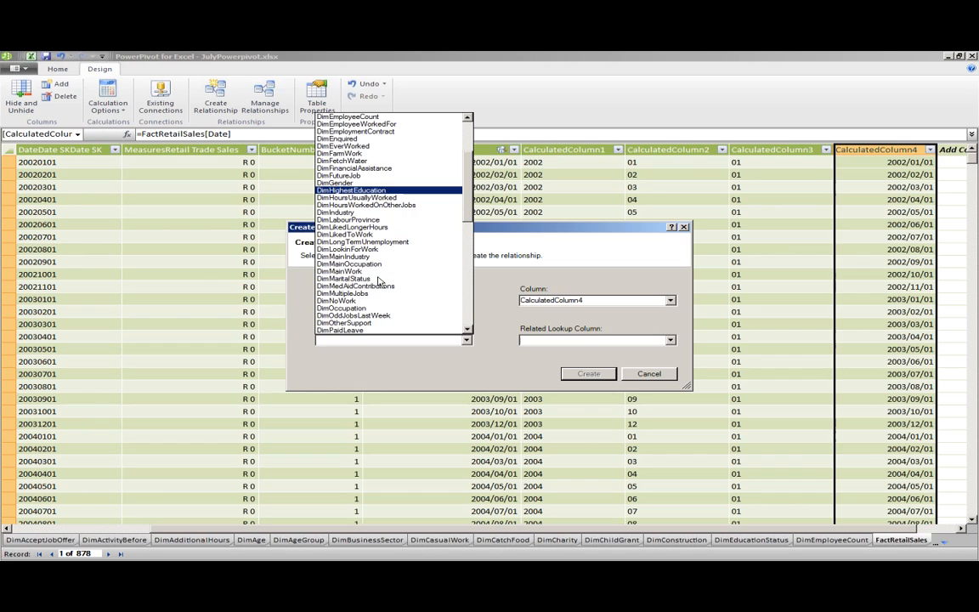
scroll("down", 3)
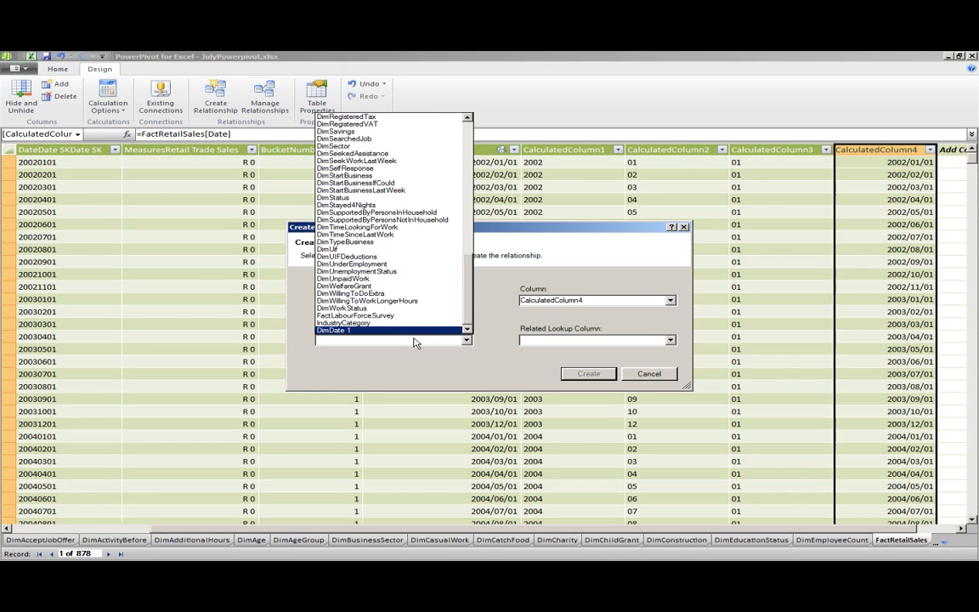
left_click(649, 373)
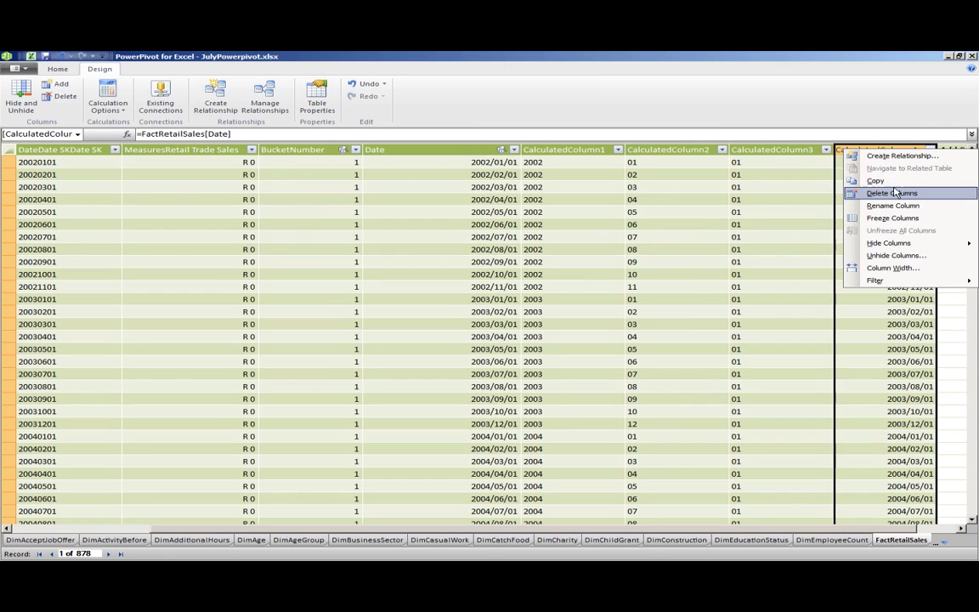
Step: Delete CalculatedColumn4 and switch to the DimEducationStatus table
left_click(891, 192)
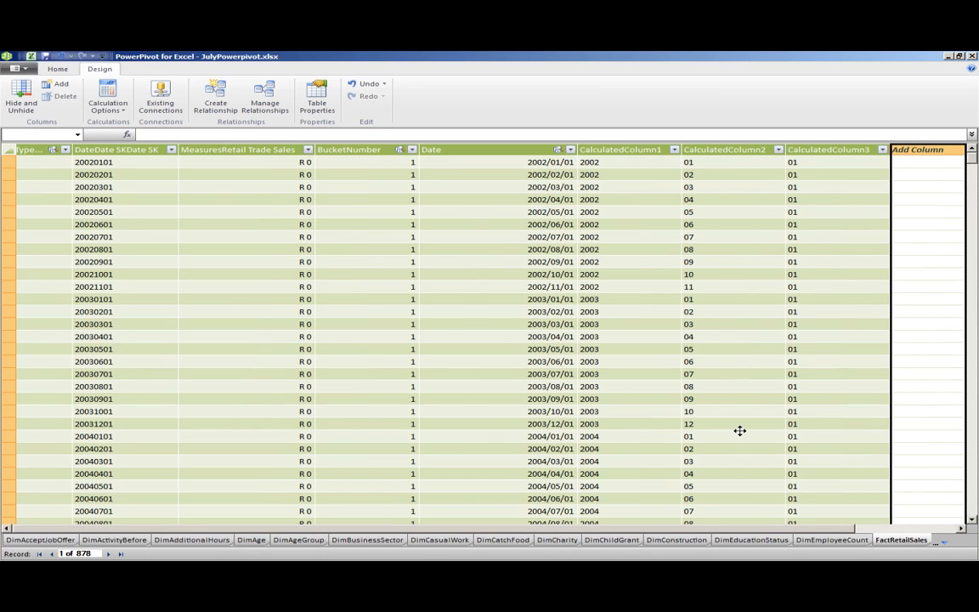
left_click(747, 539)
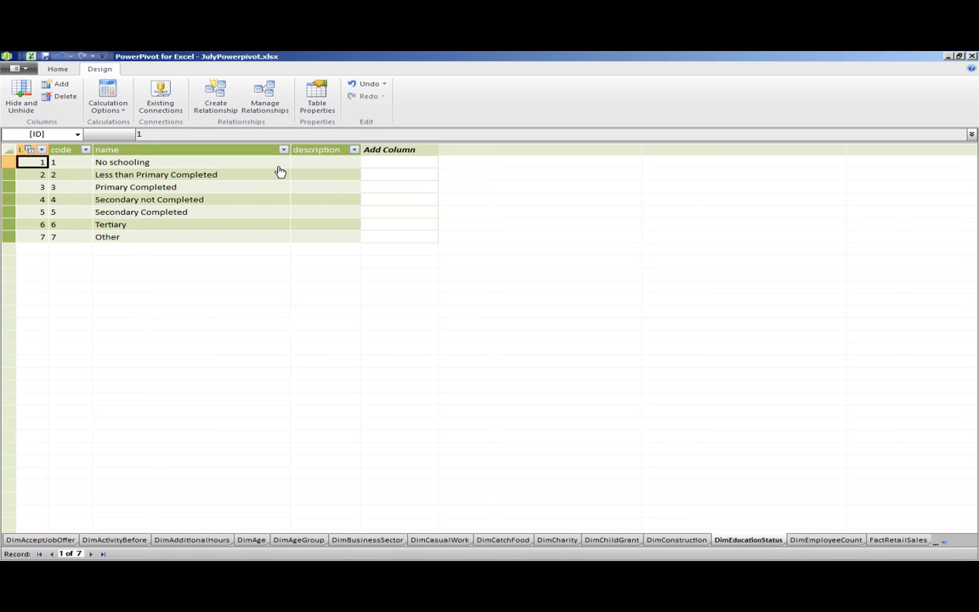
mouse_move(143, 210)
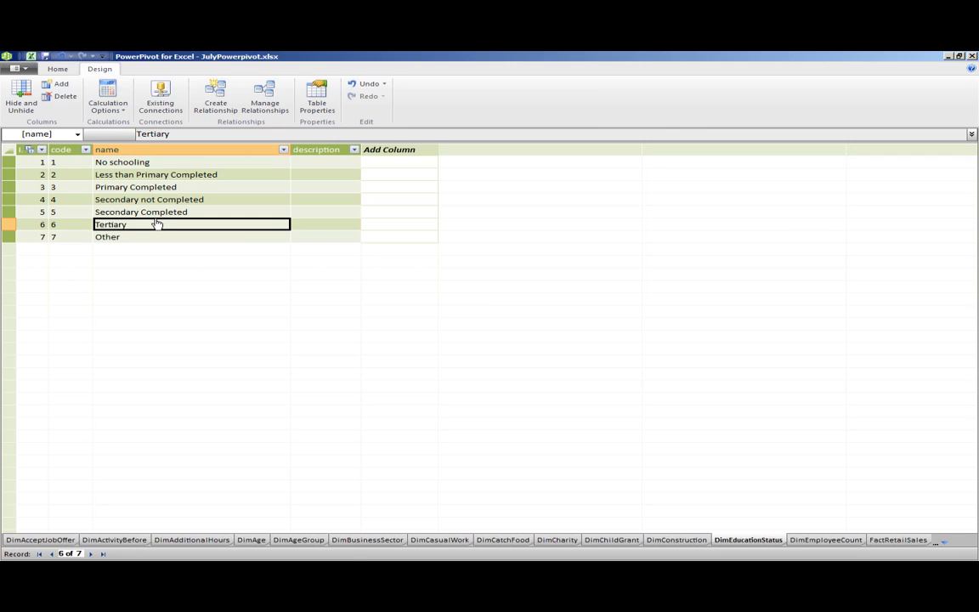
mouse_move(122, 259)
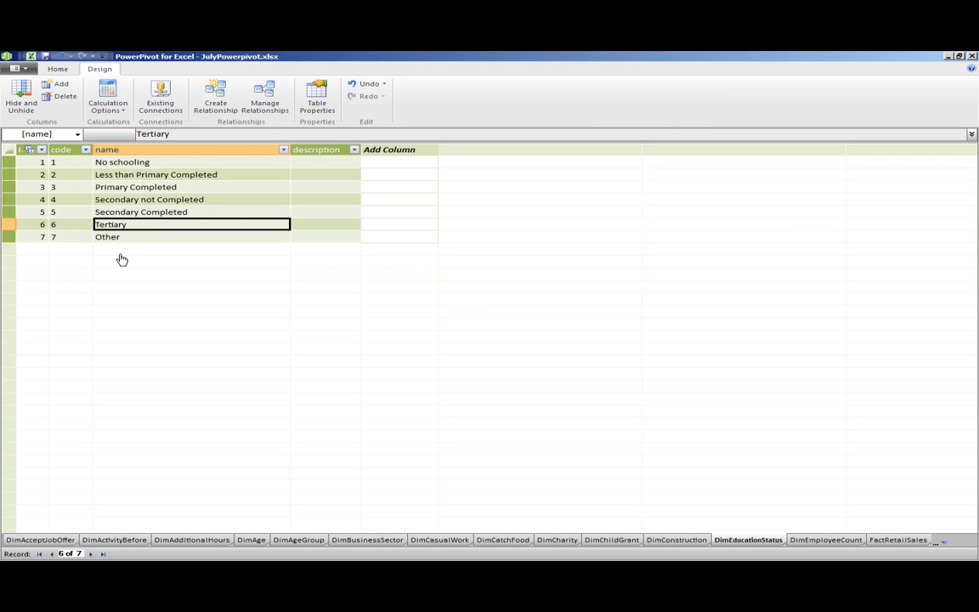
mouse_move(124, 263)
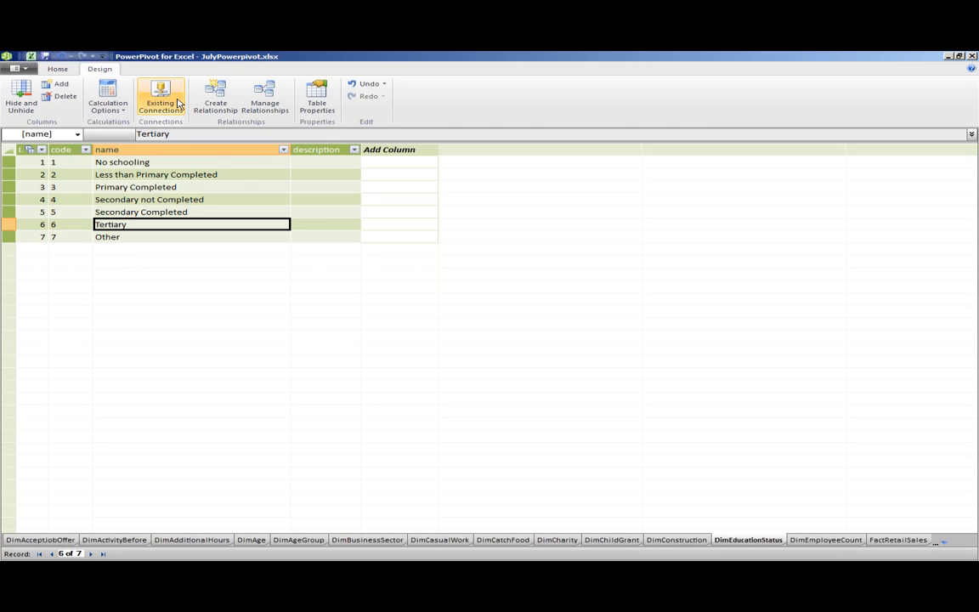
Step: From Existing Connections, edit StatsSA_K (localhost\sql2k8r2, database StatsSA_KFinal)
left_click(160, 98)
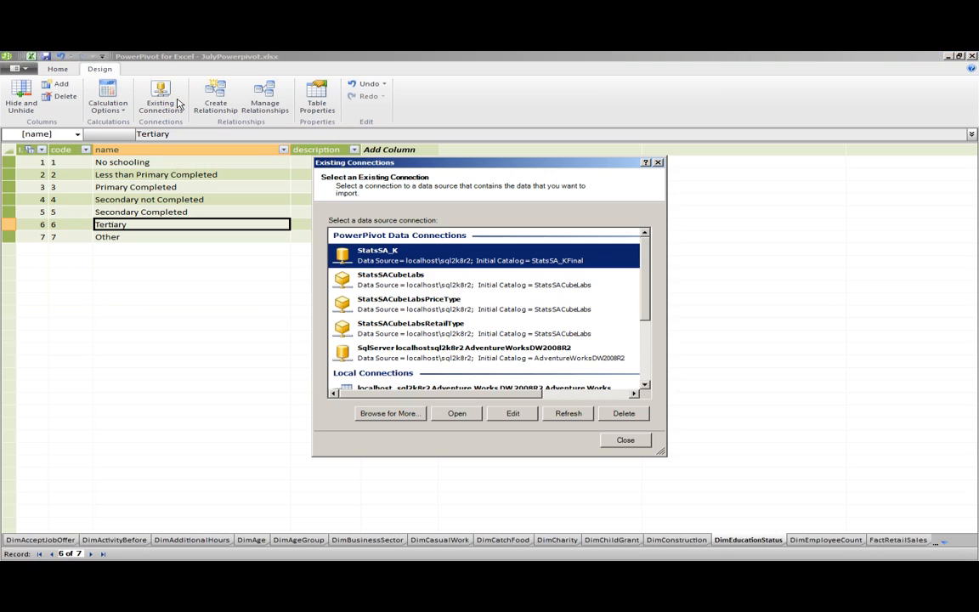
mouse_move(558, 384)
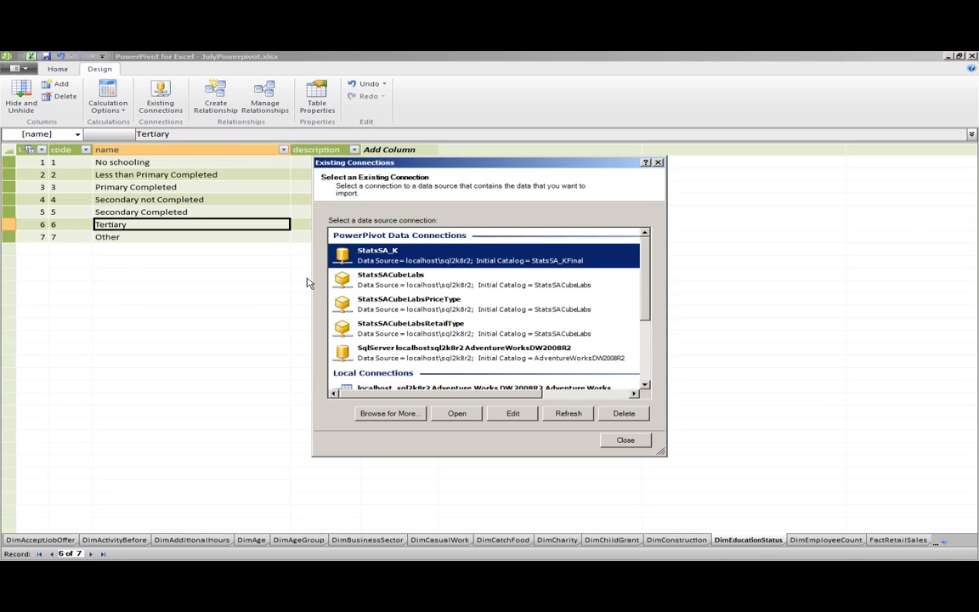
mouse_move(514, 316)
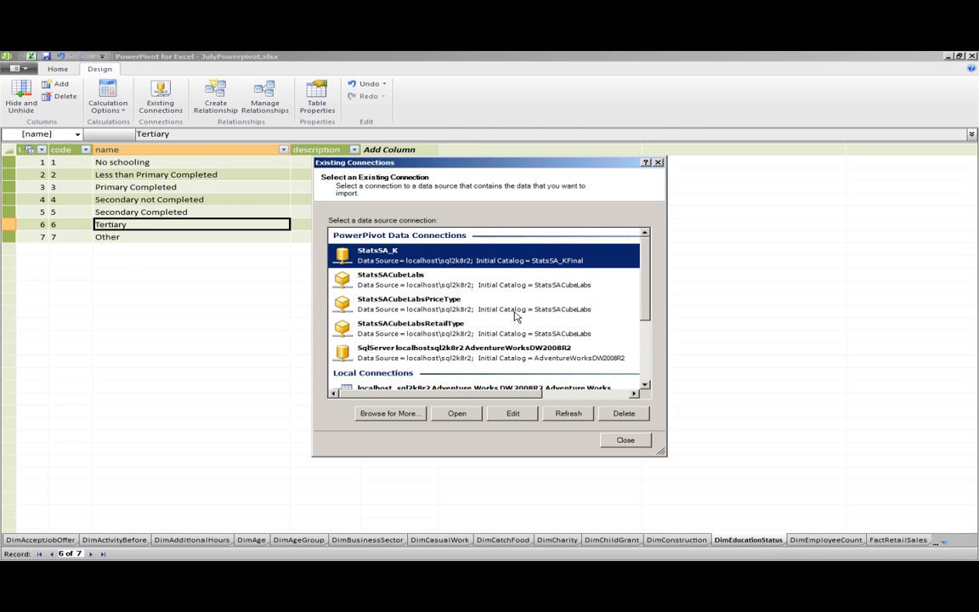
left_click(625, 440)
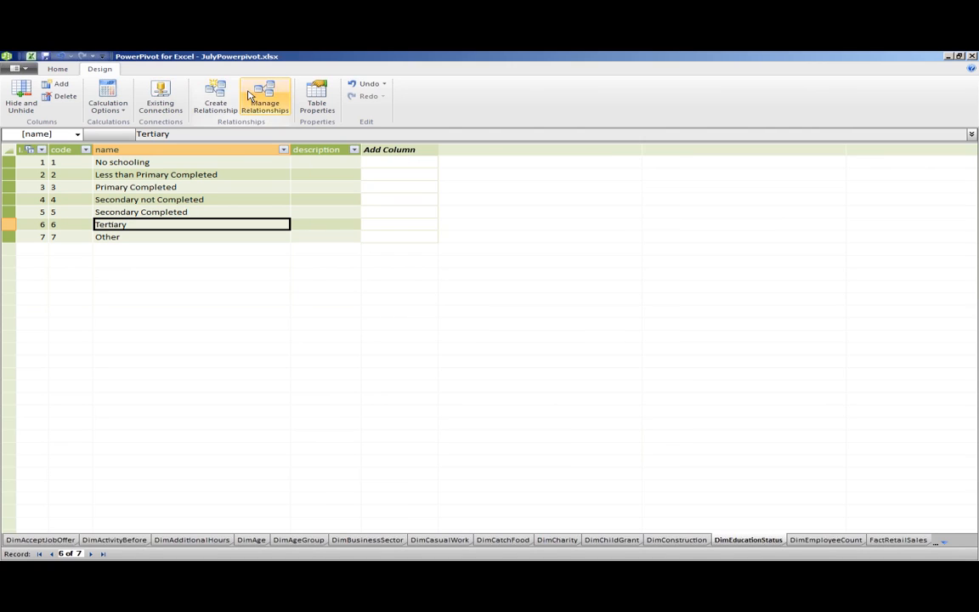
left_click(160, 97)
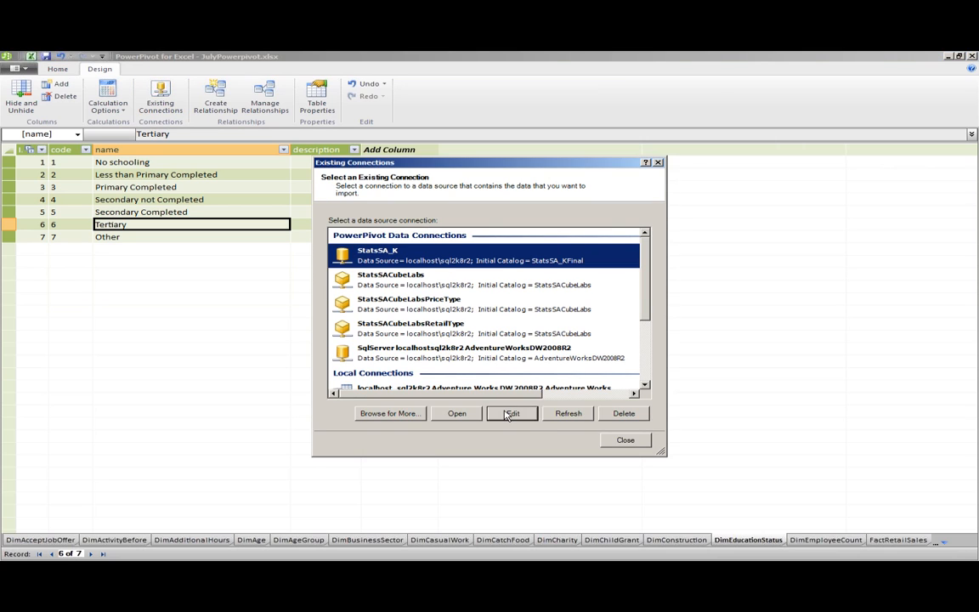
left_click(512, 413)
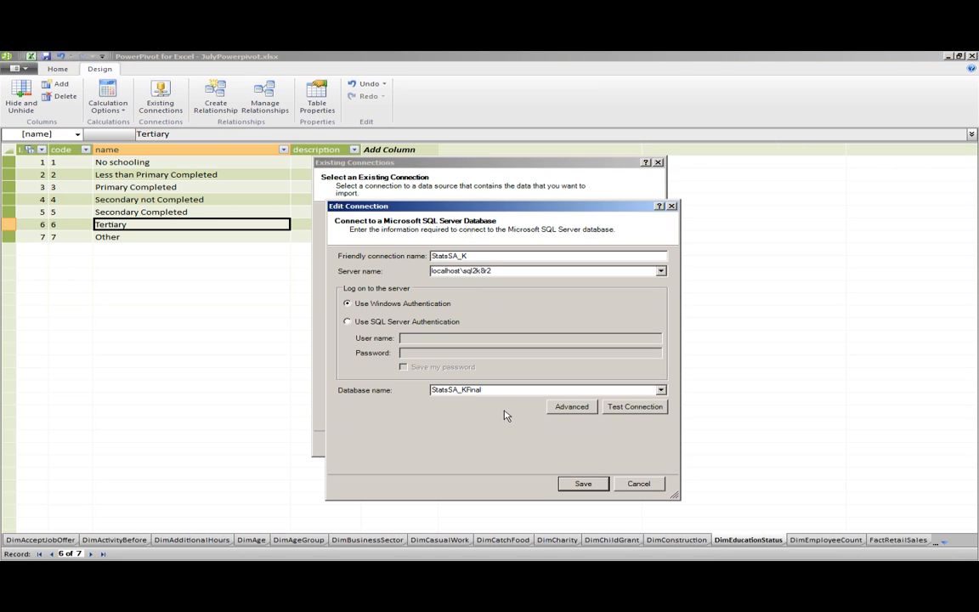